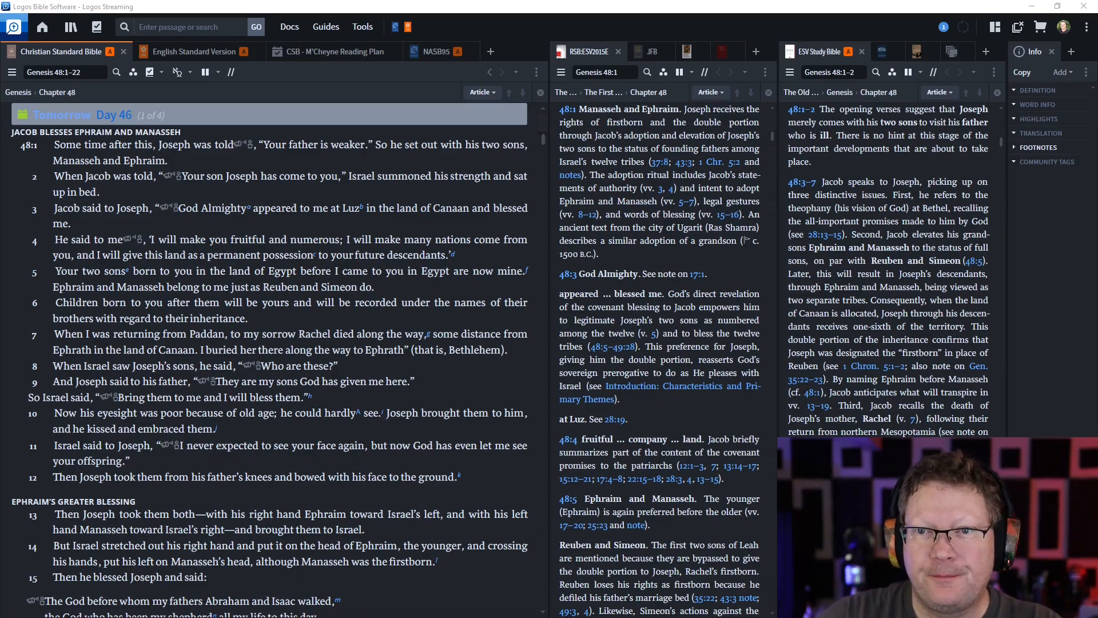
mouse_move(699, 500)
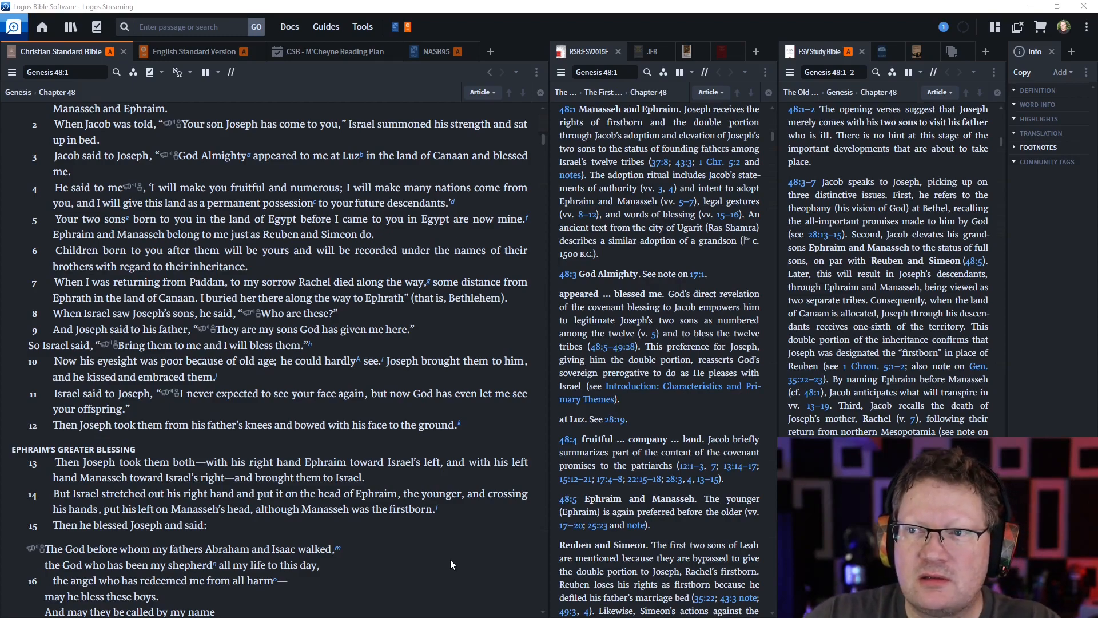
- Scroll the CSB Genesis 48 text to verse 3 as the RSB and ESV Study Bible notes follow
scroll("down", 3)
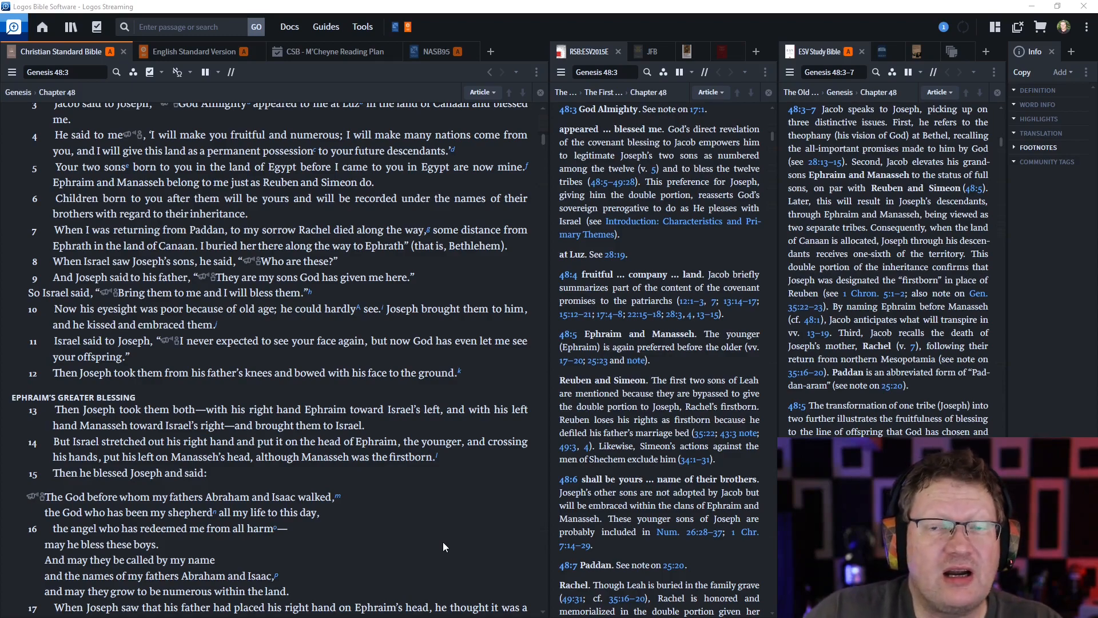
mouse_move(481, 517)
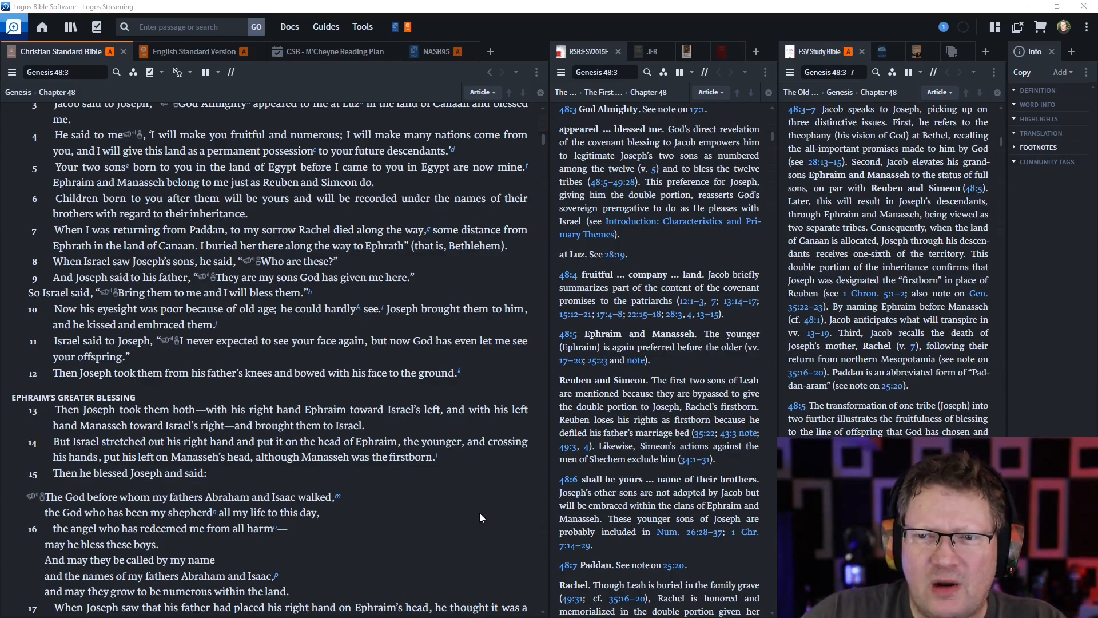
mouse_move(411, 529)
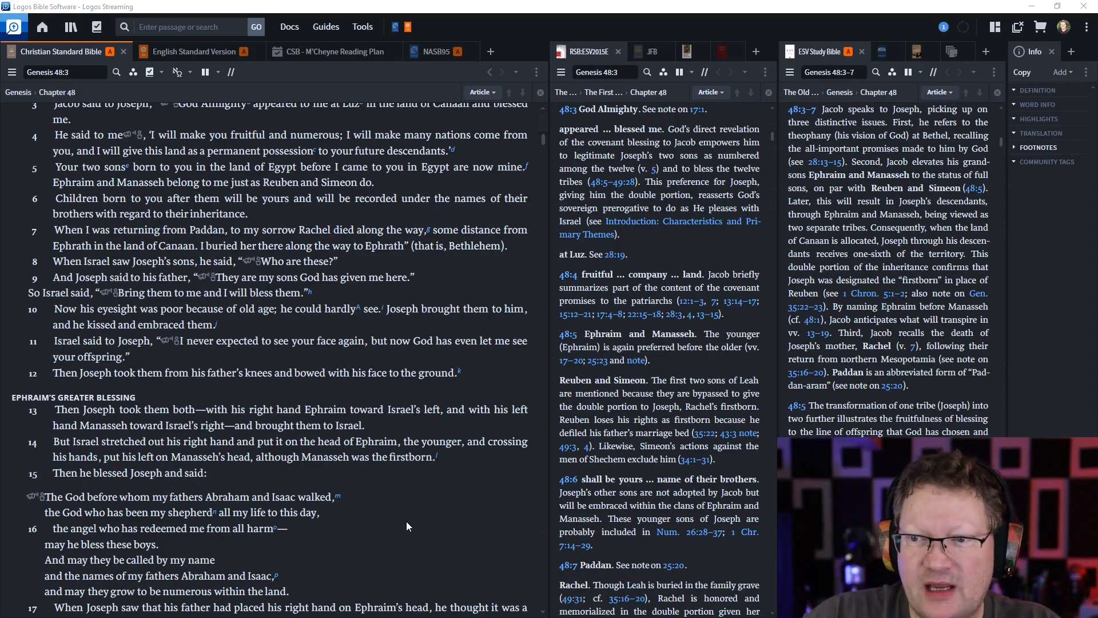
- Scroll further through Genesis 48 while the linked study notes track along
scroll("down", 3)
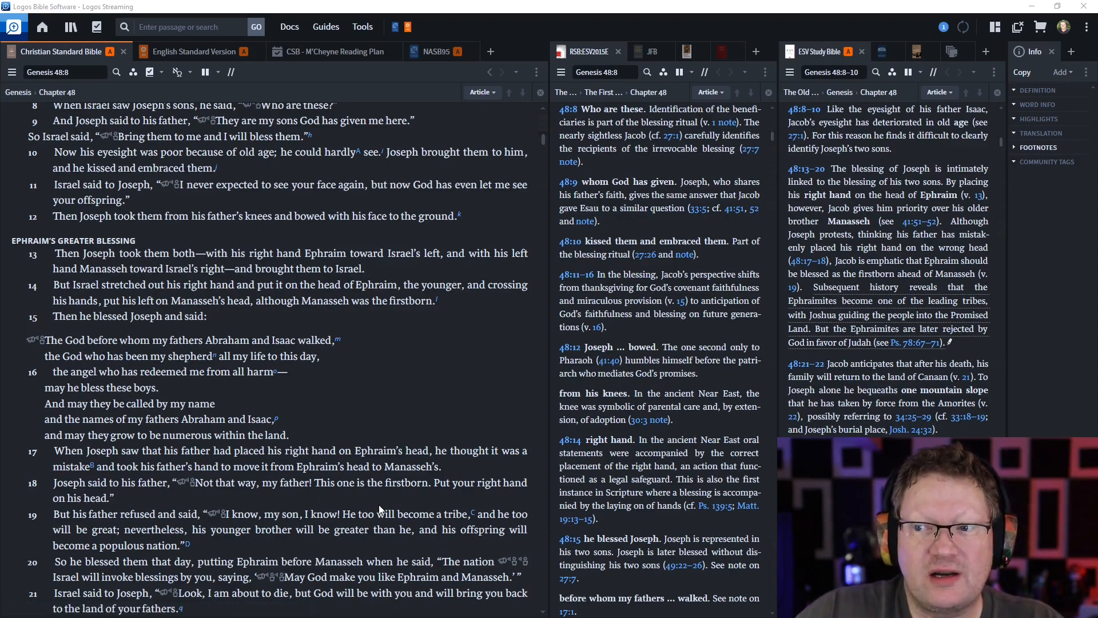
mouse_move(383, 506)
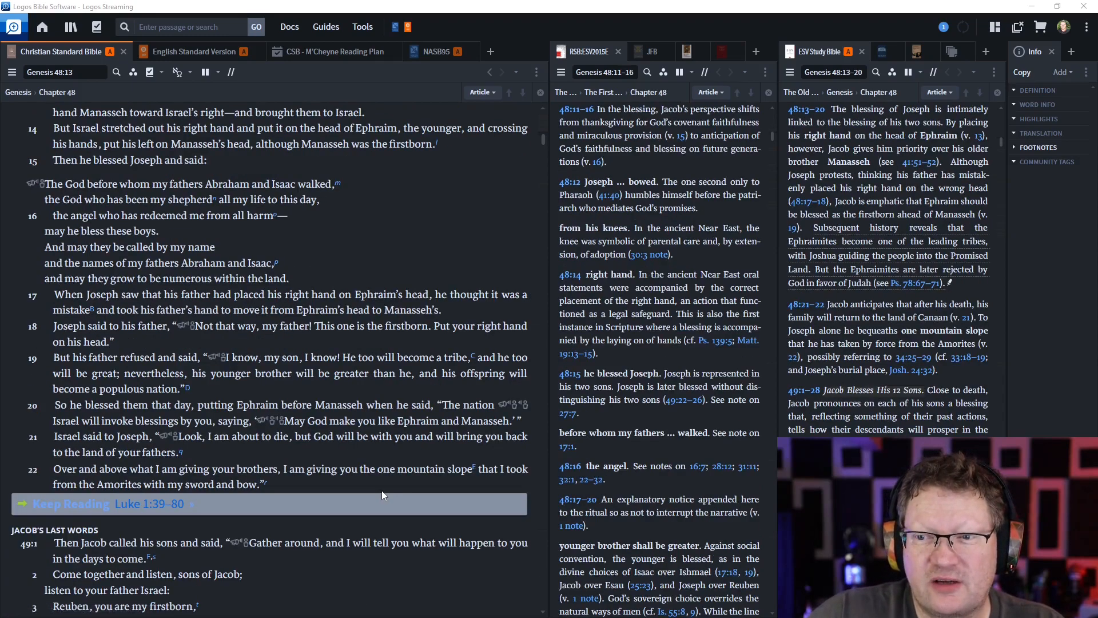
mouse_move(380, 493)
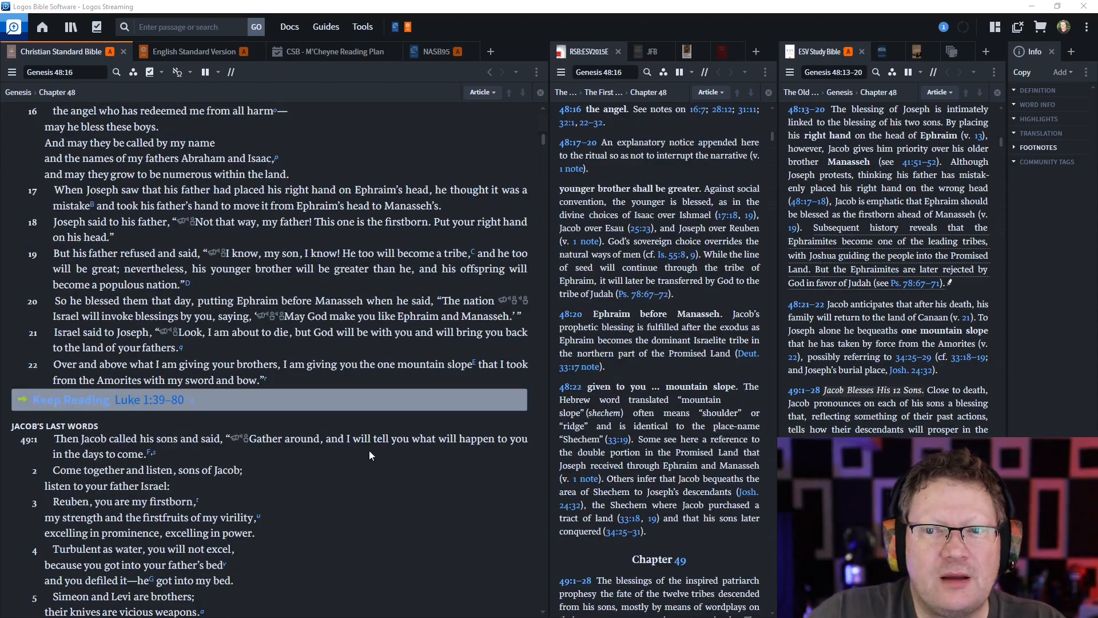
- Scroll past the end of Genesis 48 into Genesis 49, toward the Luke 1:39–80 reading
scroll("down", 3)
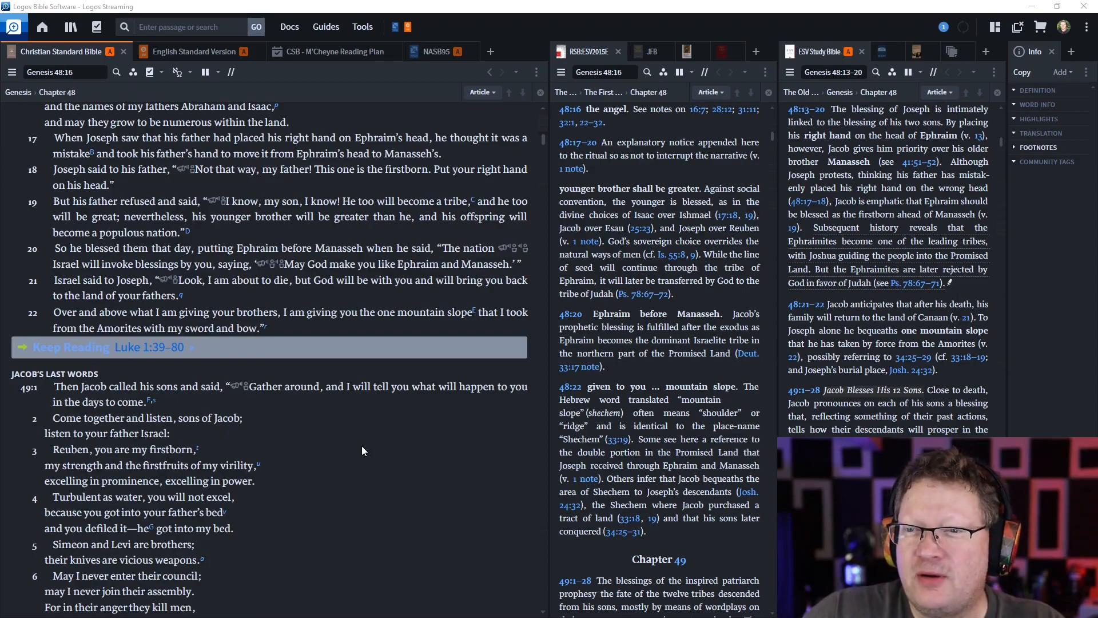
mouse_move(357, 451)
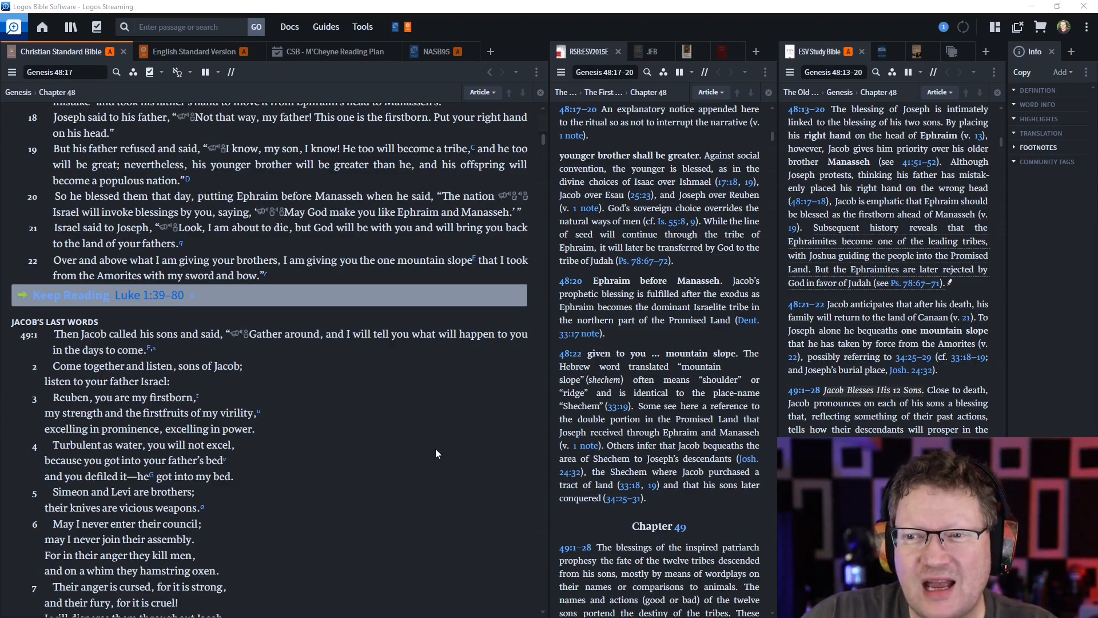
mouse_move(430, 452)
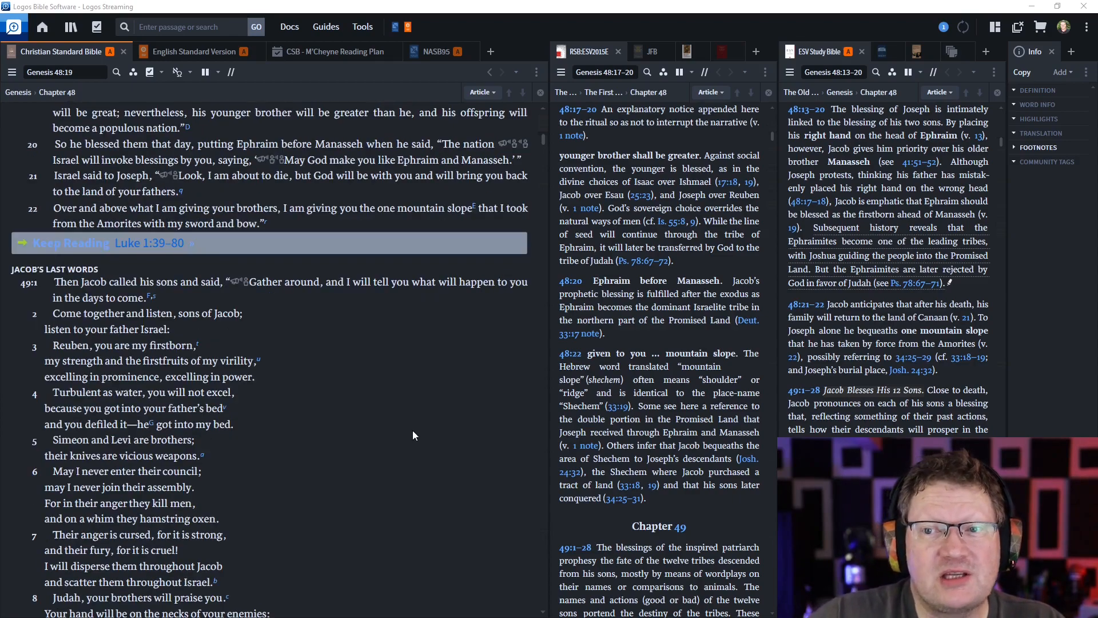
scroll("down", 3)
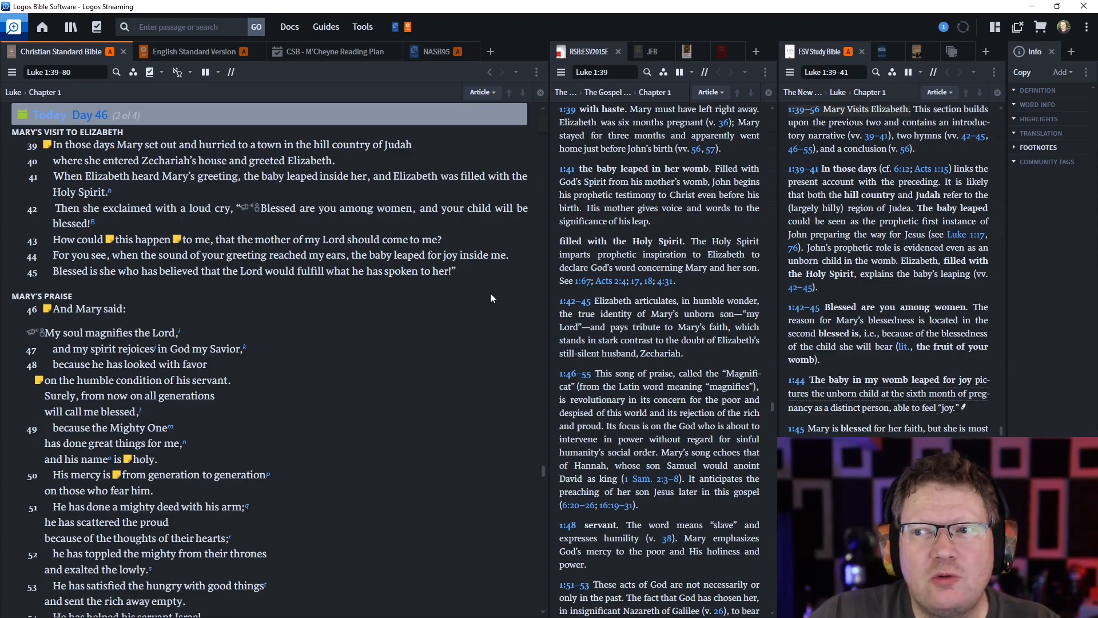
mouse_move(492, 335)
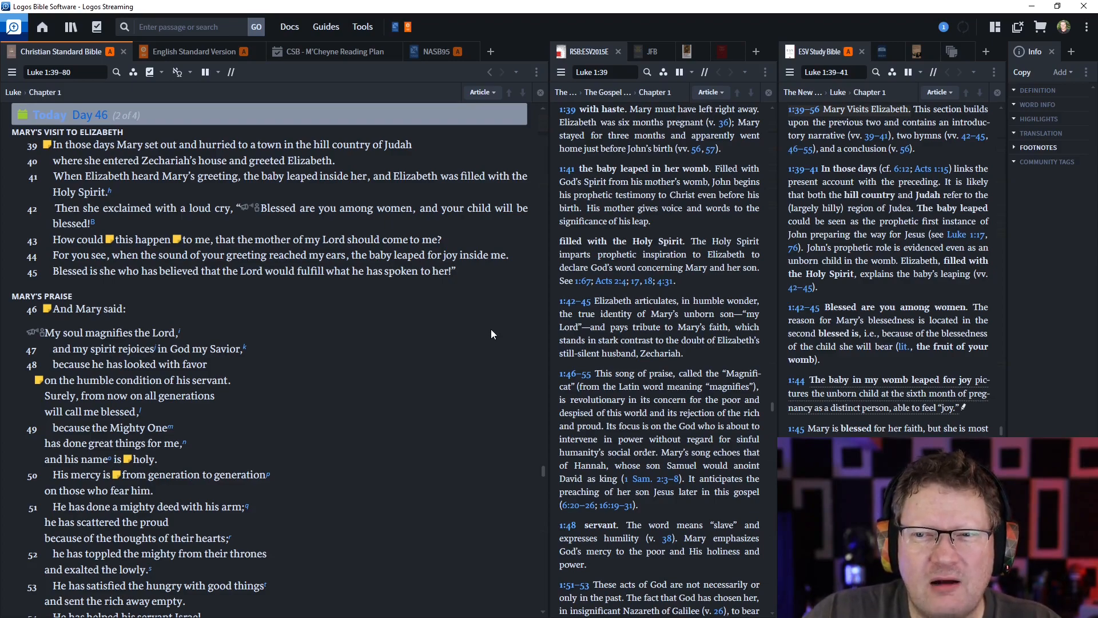
mouse_move(494, 332)
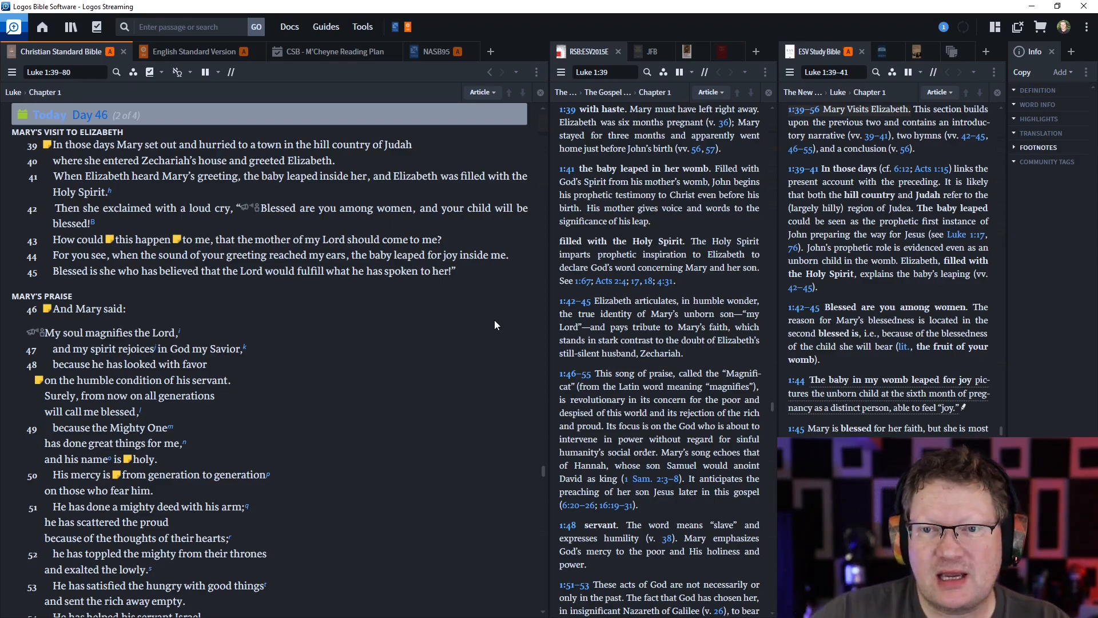
- Scroll Luke 1 to verse 45 and Mary's song with matching notes alongside
scroll("down", 3)
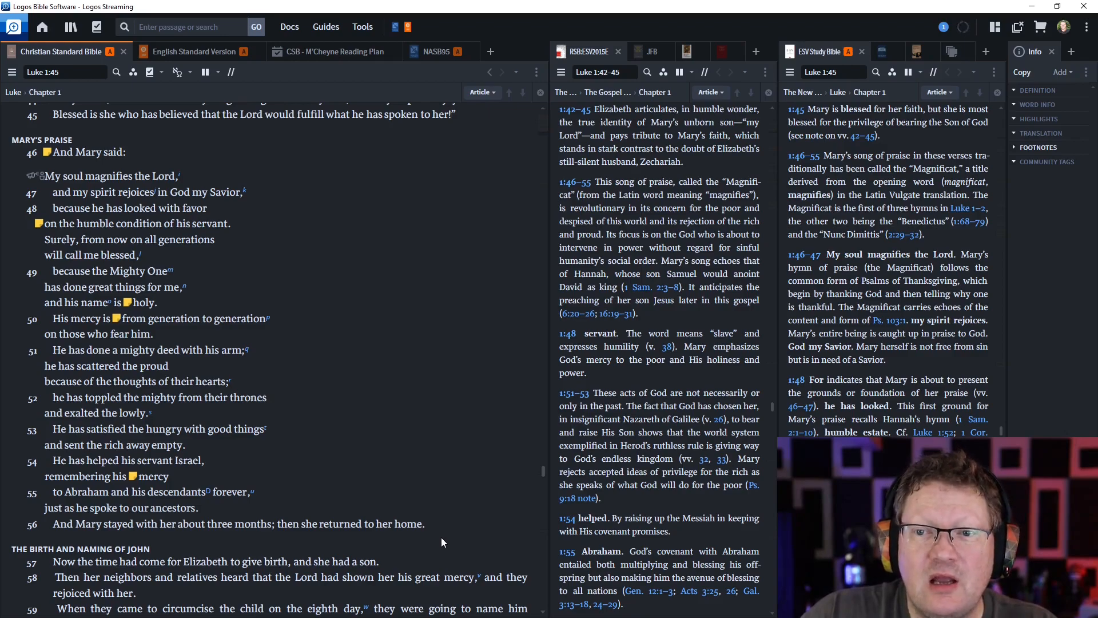
mouse_move(443, 537)
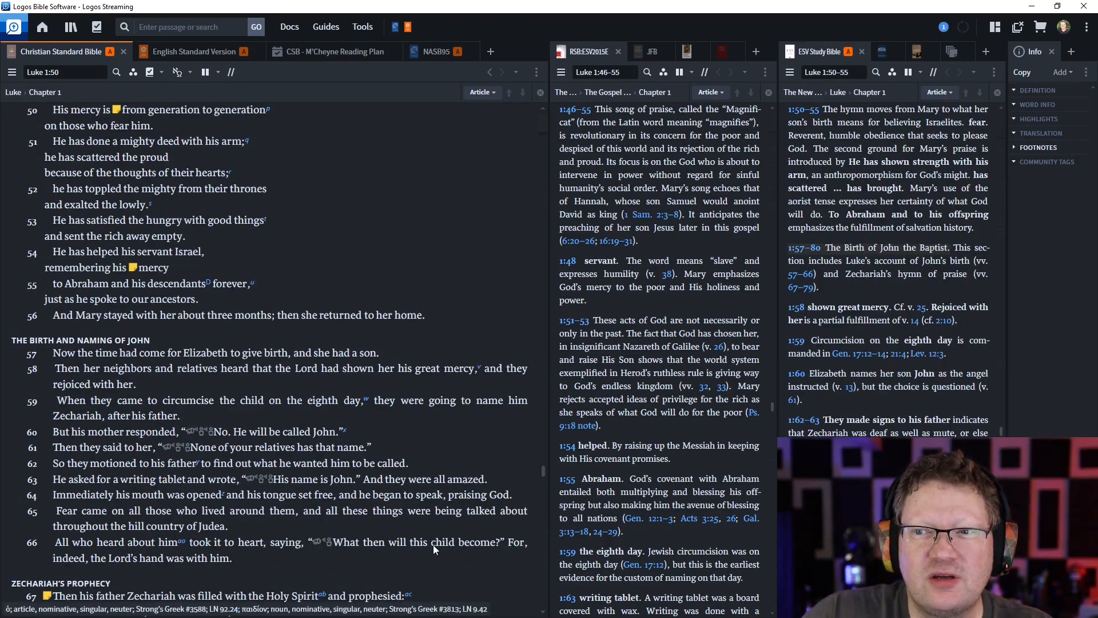
- Scroll Luke 1 from verse 59 into Zechariah's prophecy with both note panes following
scroll("down", 3)
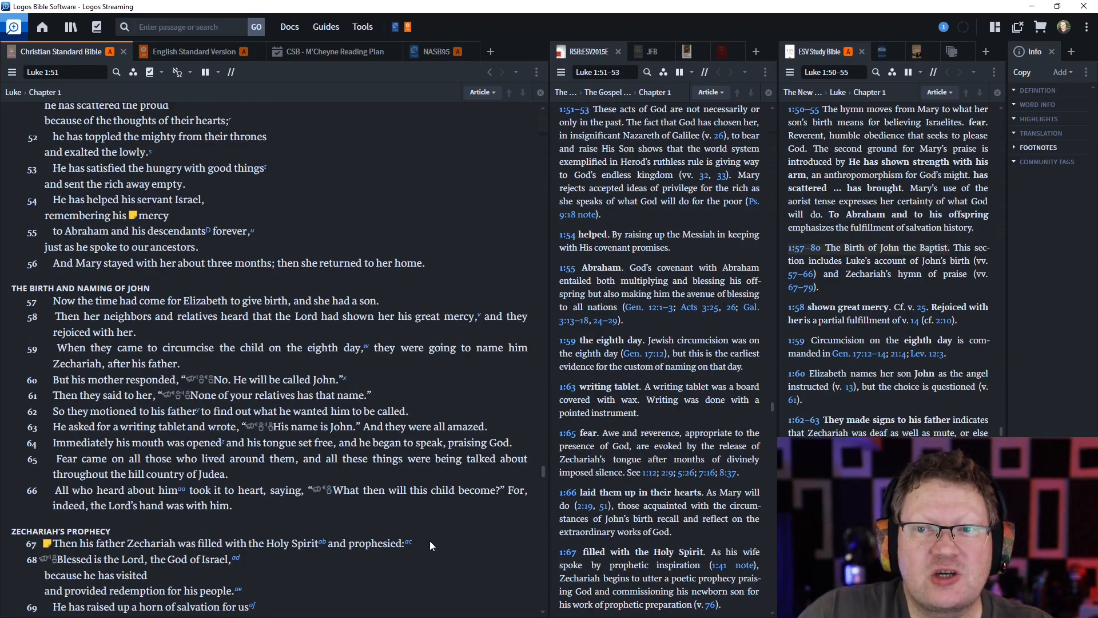
mouse_move(432, 543)
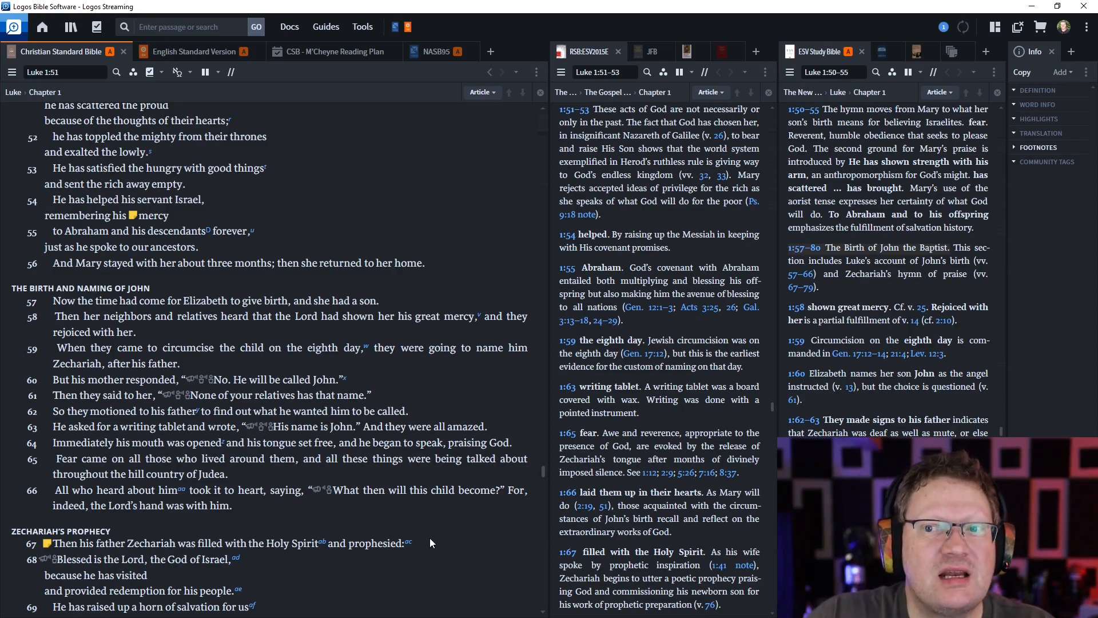
scroll("down", 3)
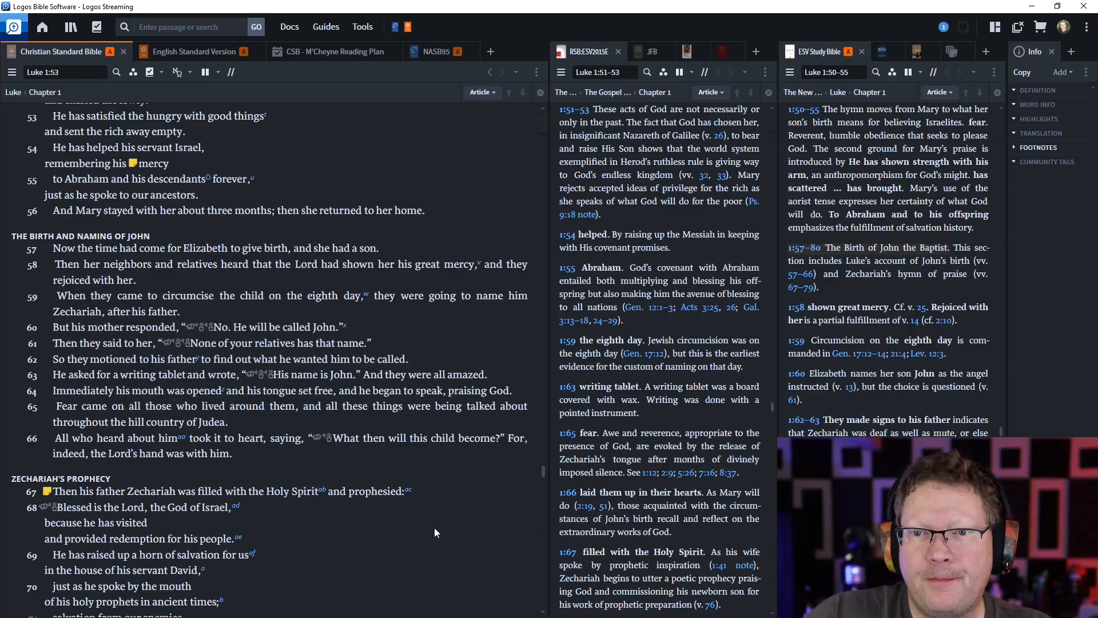
scroll("down", 3)
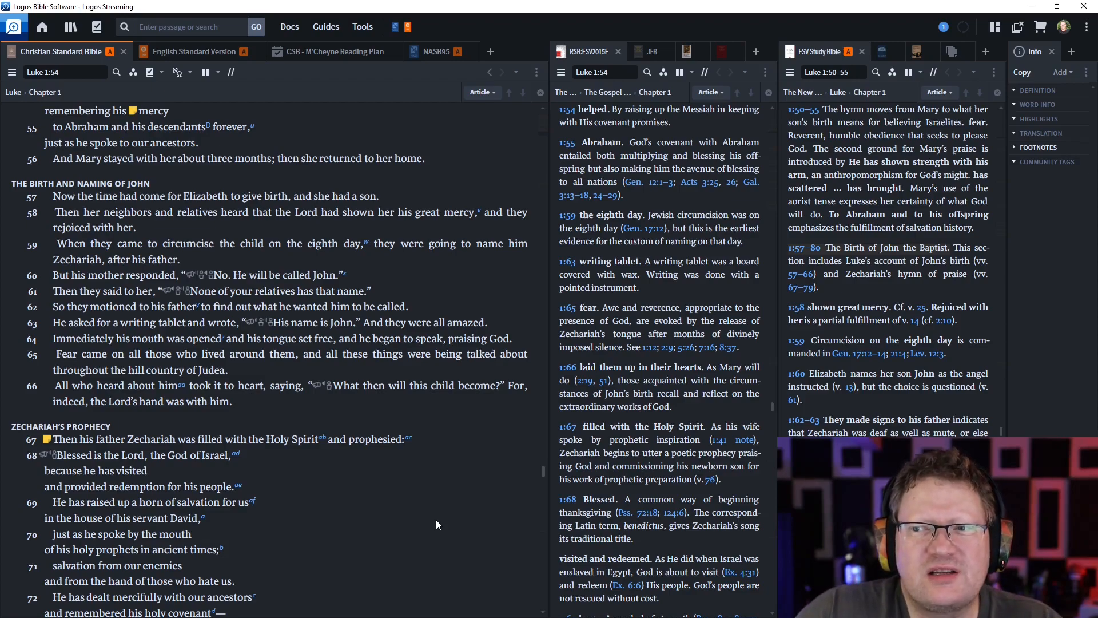
scroll("down", 3)
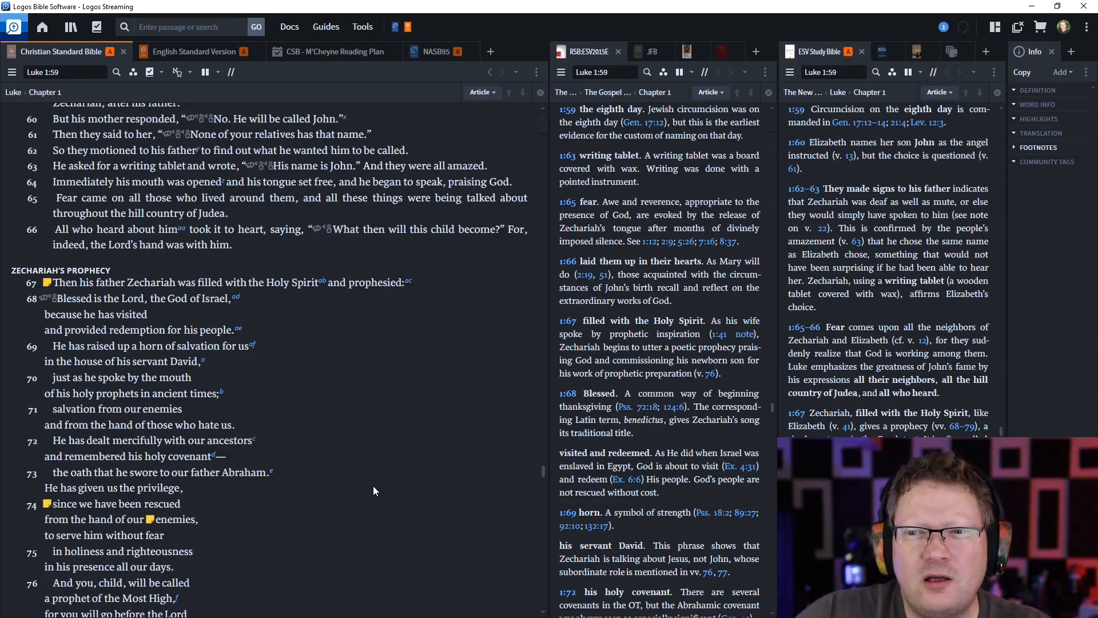
mouse_move(362, 487)
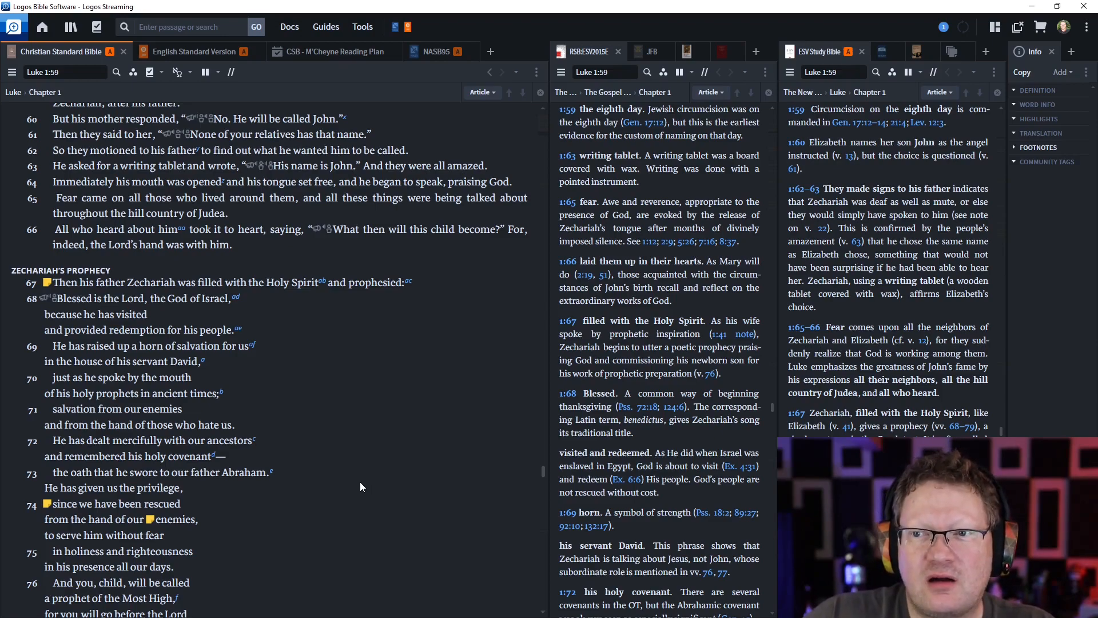
mouse_move(353, 485)
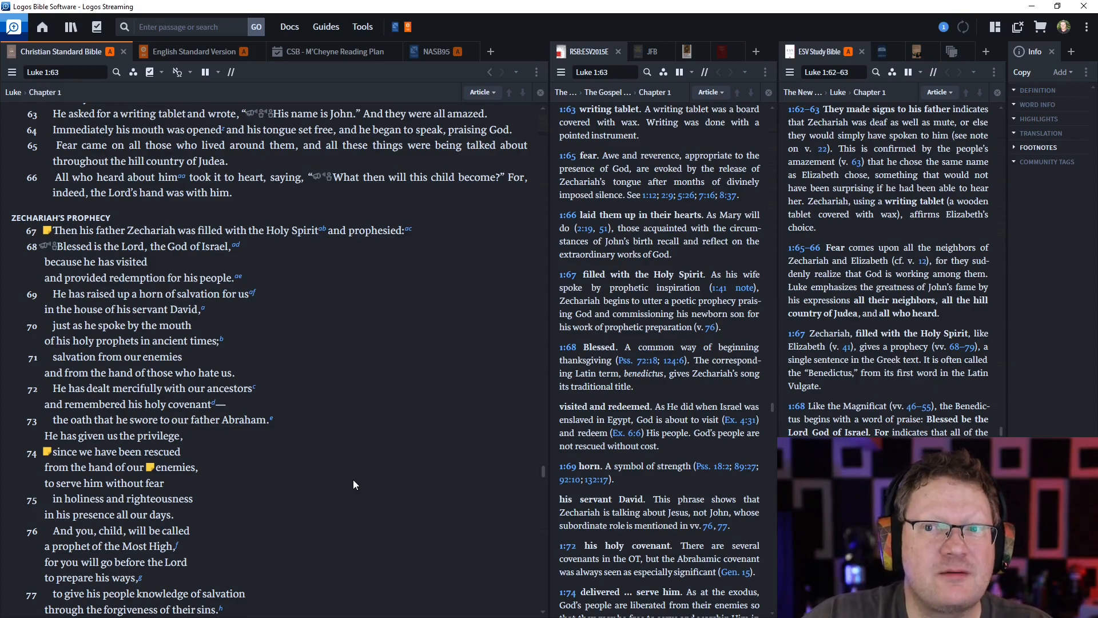
mouse_move(341, 488)
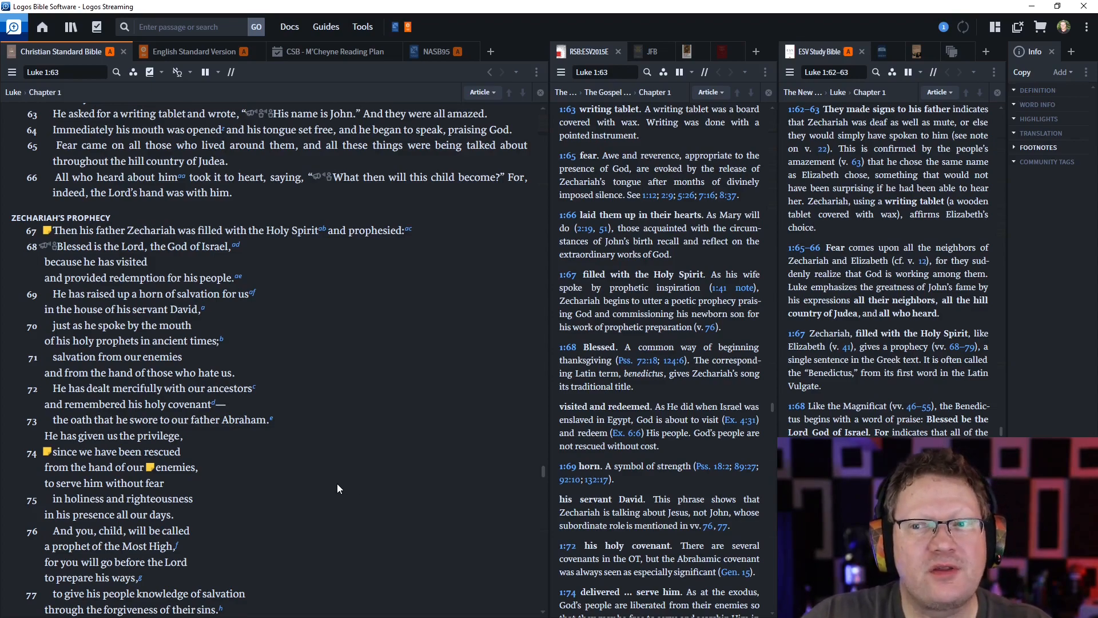
scroll("down", 3)
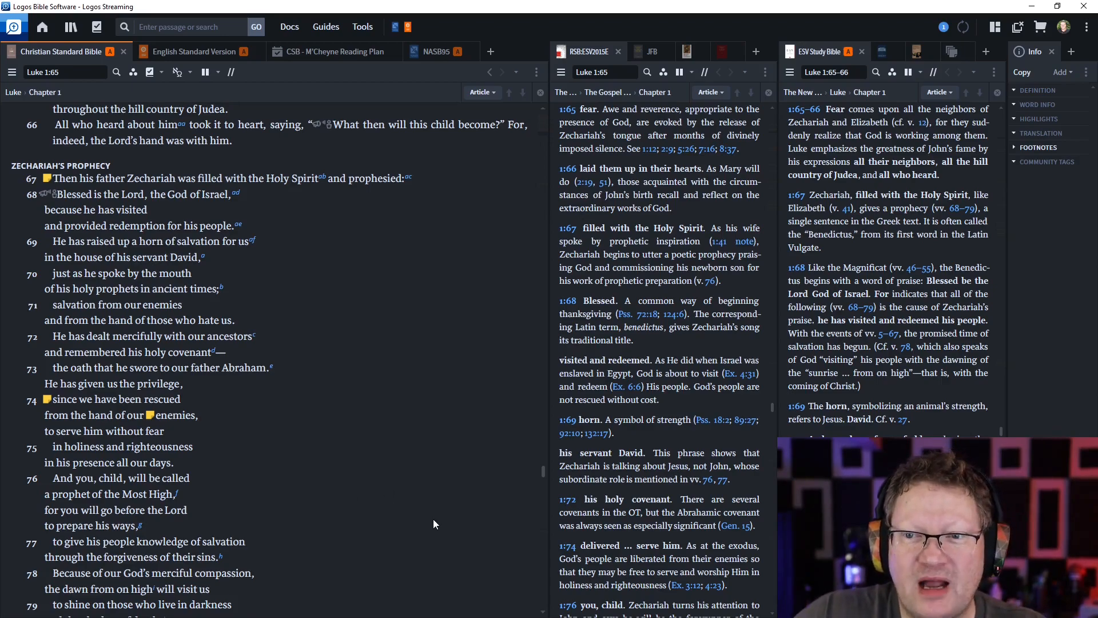
mouse_move(429, 525)
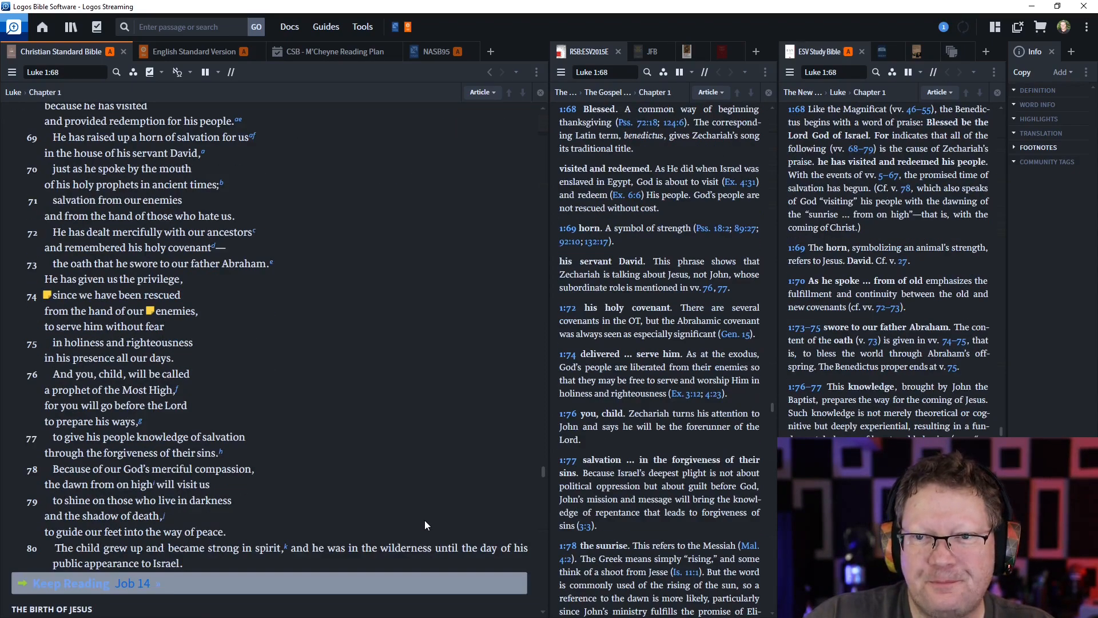
mouse_move(421, 523)
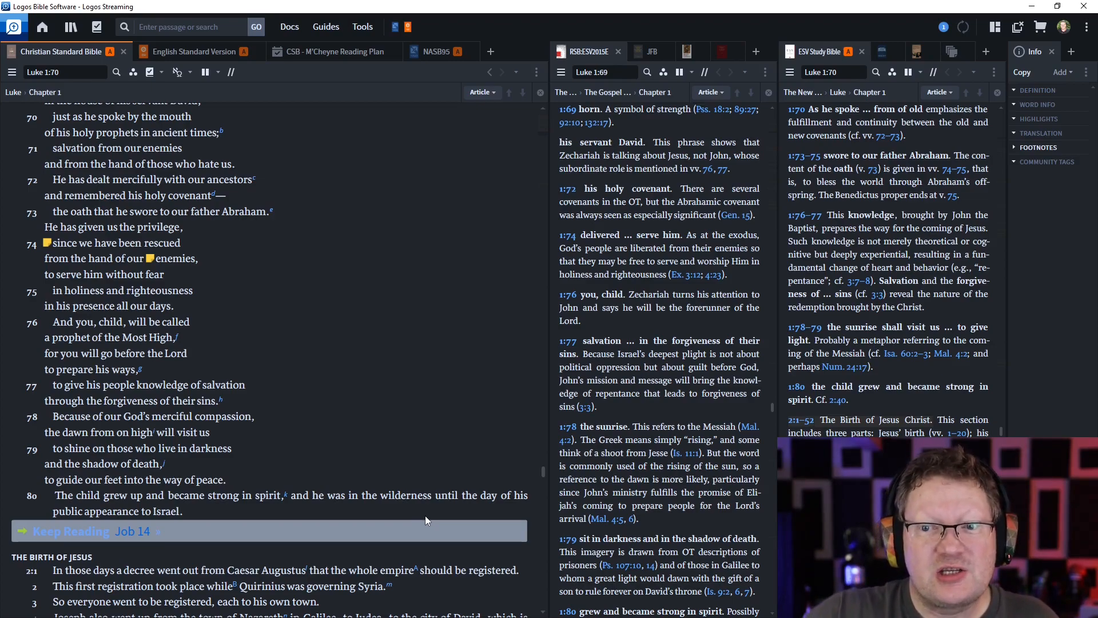
- Scroll to Luke 1's final verses as the notes reach the Birth of Jesus section
scroll("down", 3)
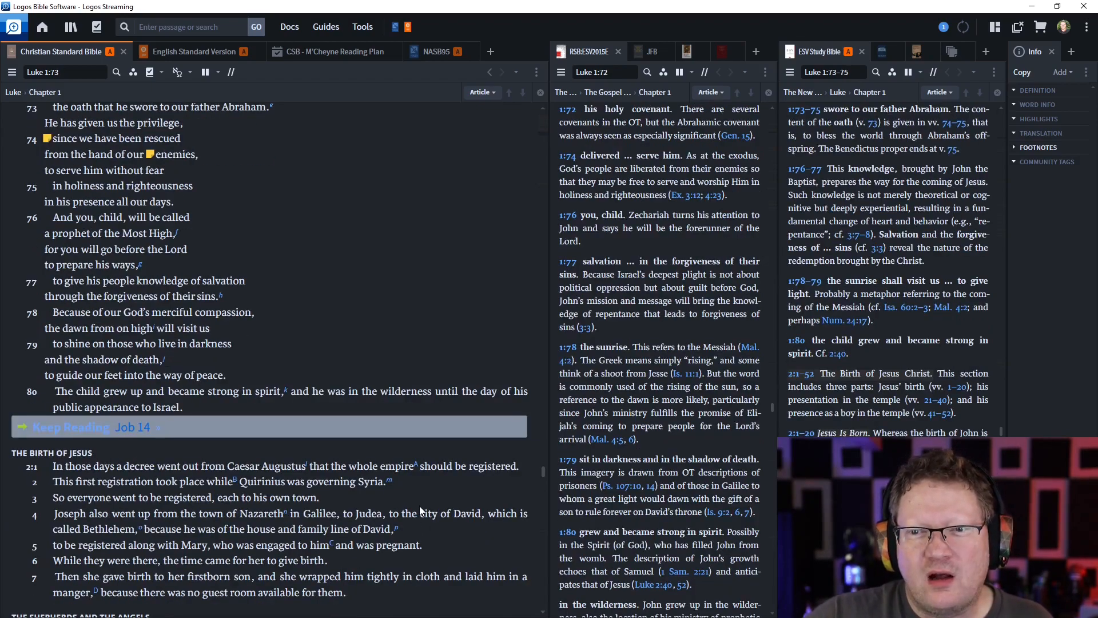
mouse_move(391, 481)
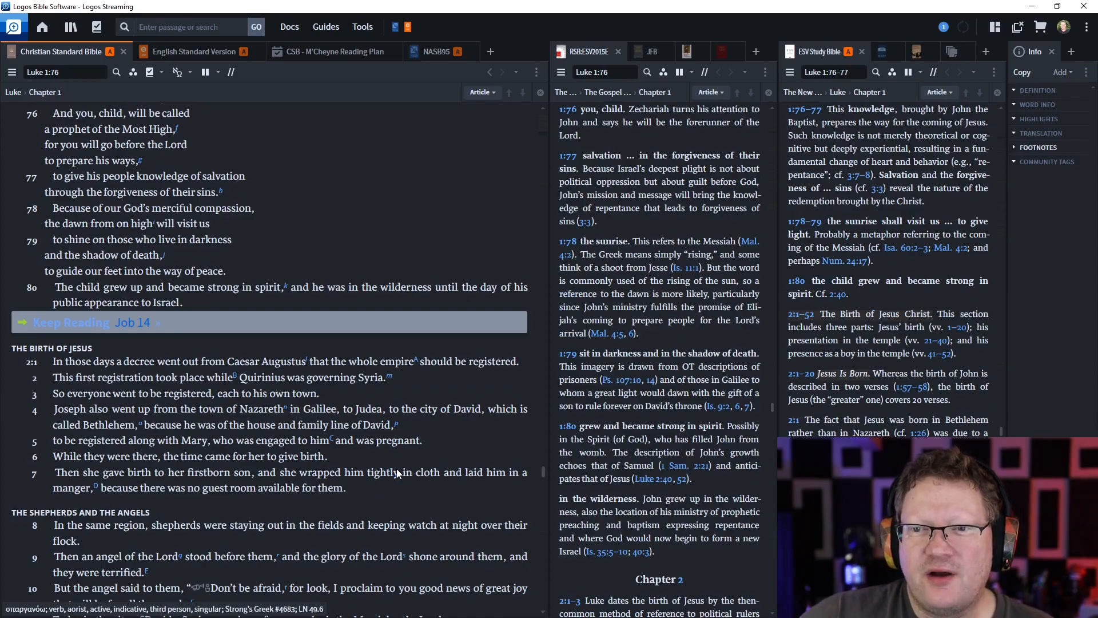
scroll("down", 3)
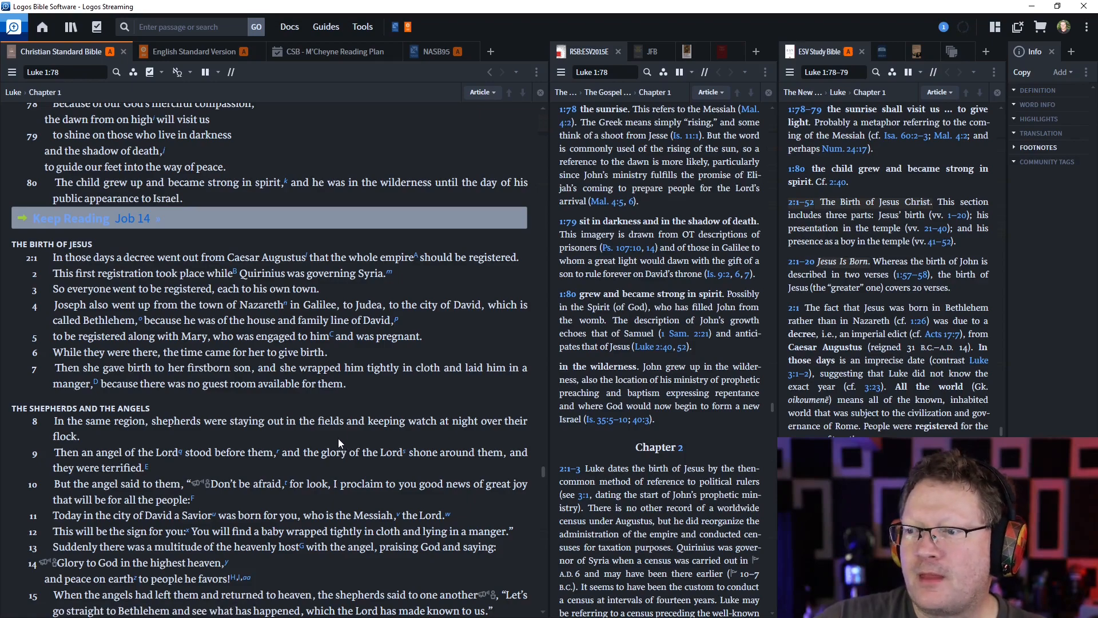
mouse_move(440, 454)
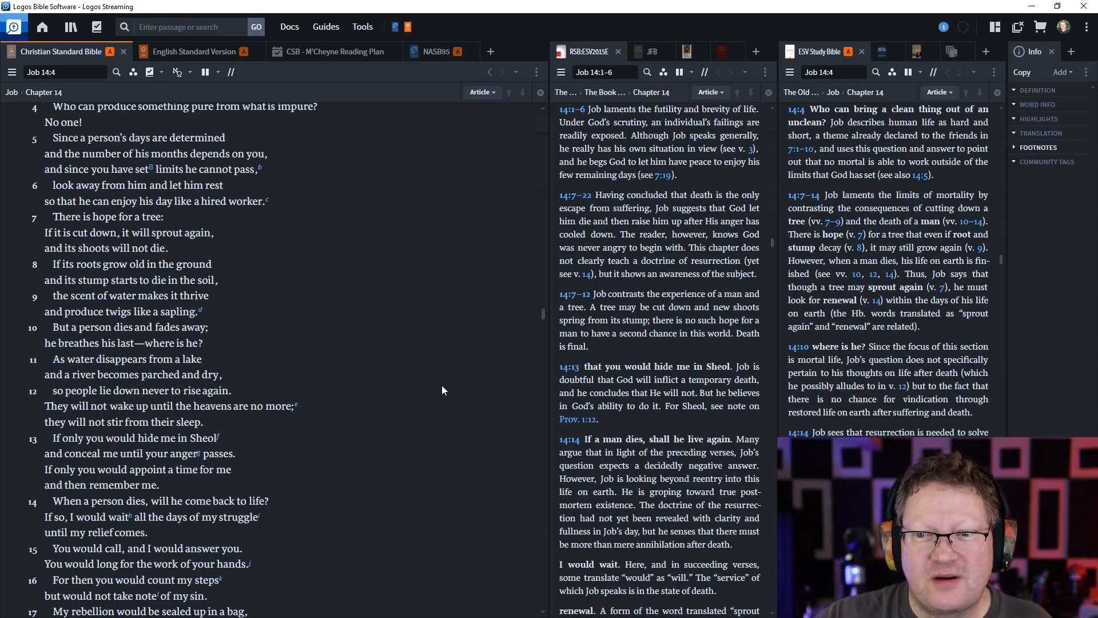
- Scroll through Job 14:1–8 with both study-Bible panes tracking Job's notes
scroll("down", 3)
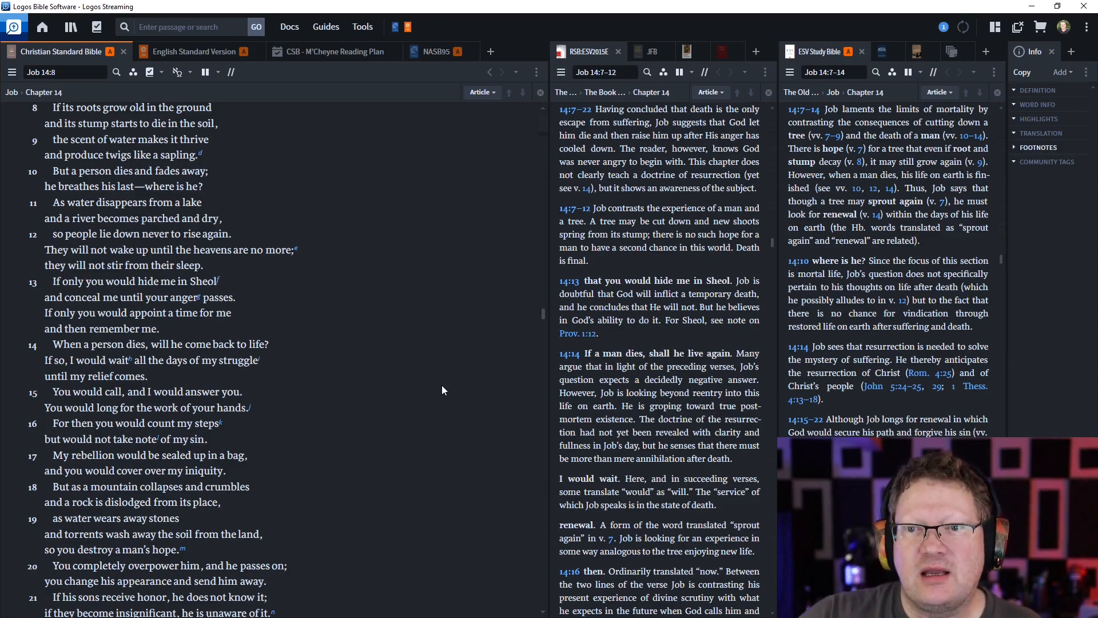
- Scroll Job 14 from verse 9 to verse 22 and the Keep Reading 1 Cor 2 banner
scroll("down", 3)
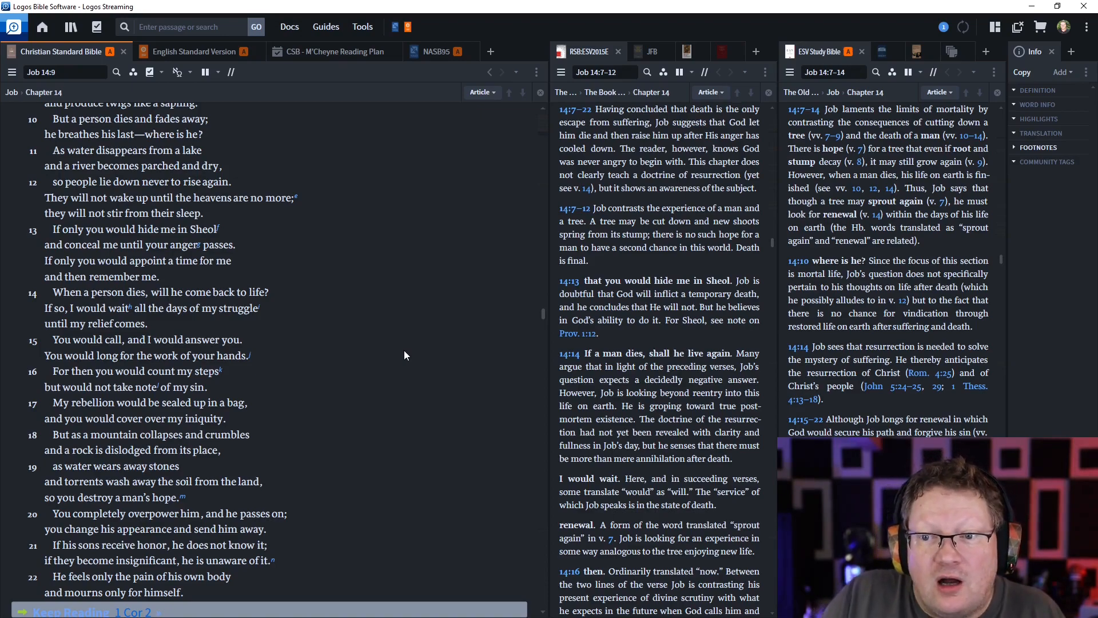
mouse_move(434, 333)
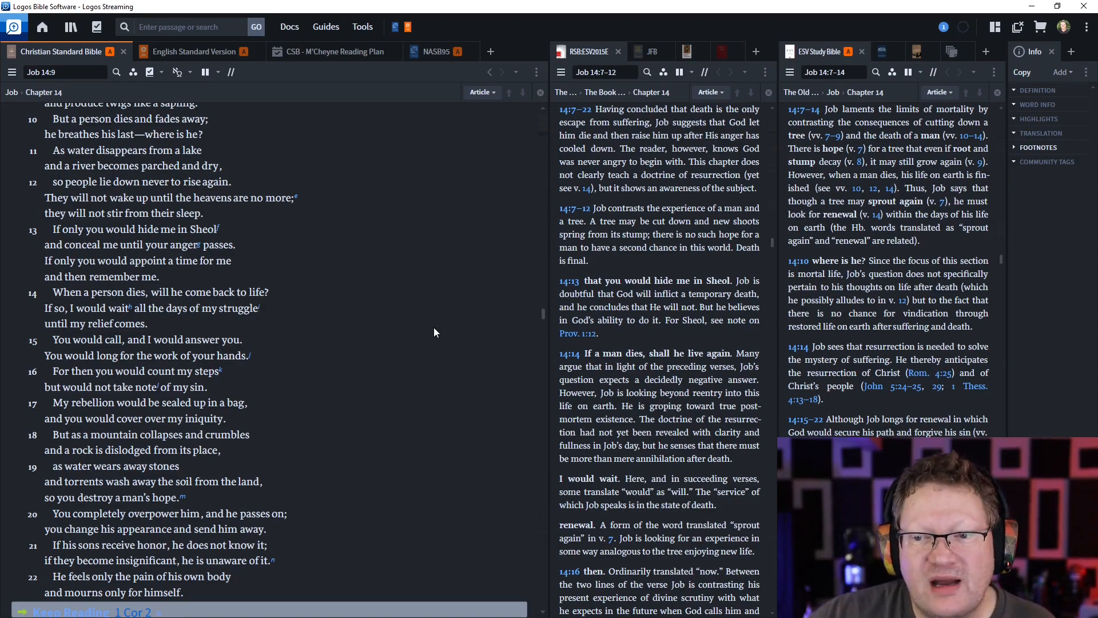
mouse_move(429, 317)
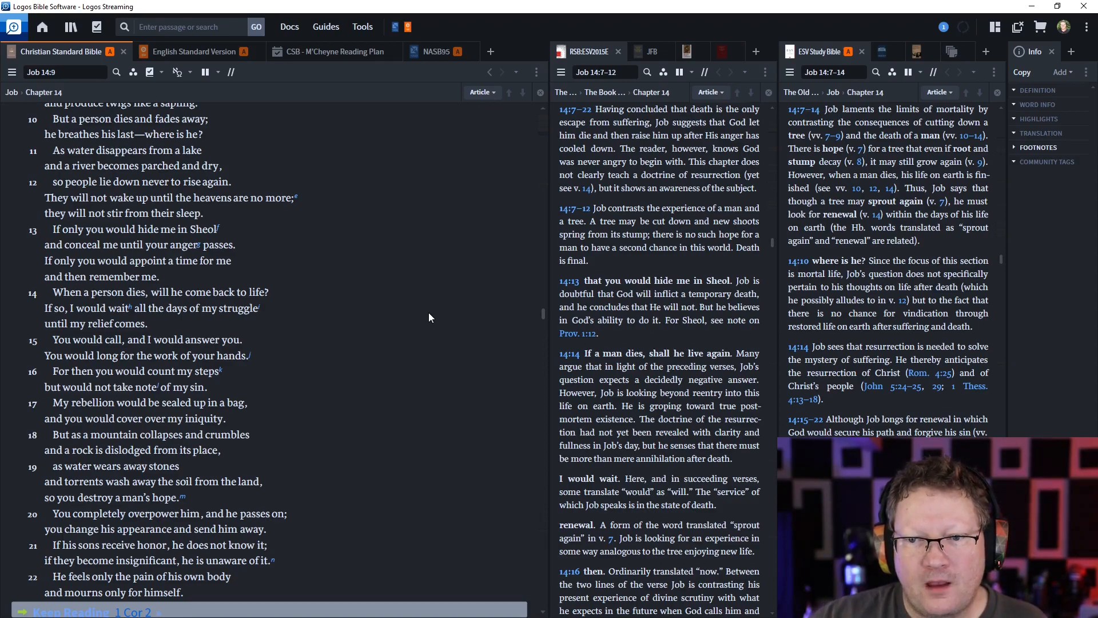
scroll("down", 3)
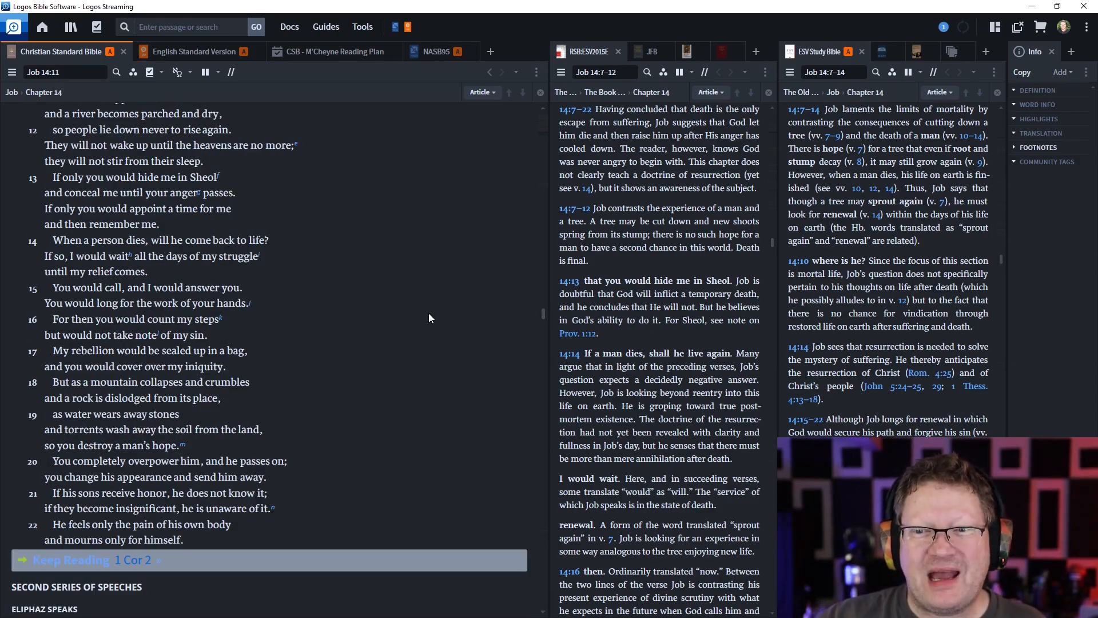
scroll("down", 3)
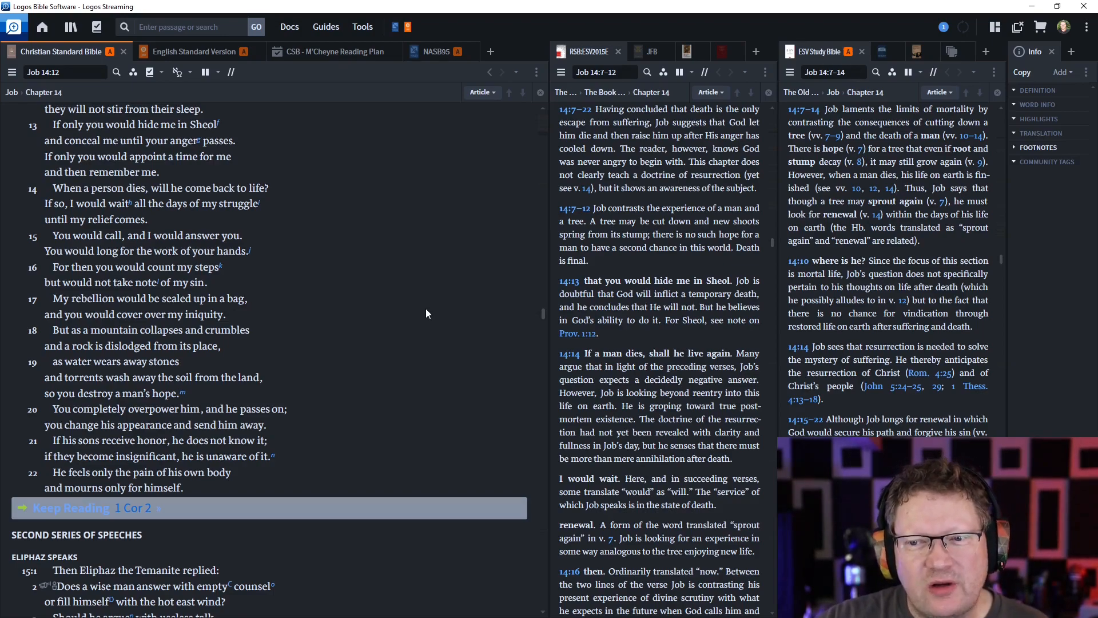
scroll("down", 3)
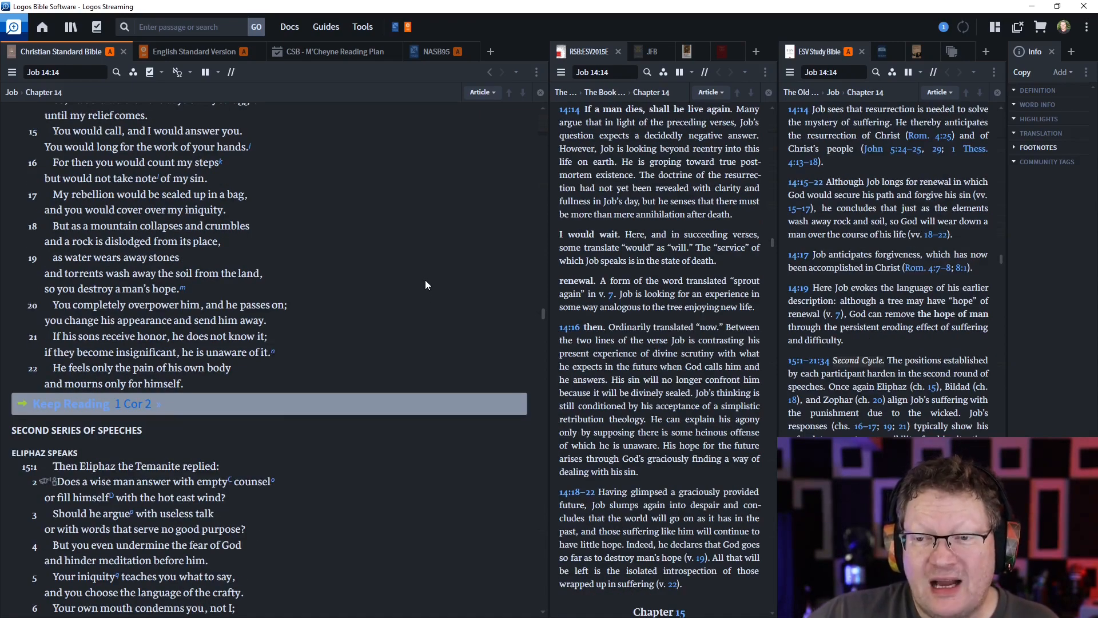
mouse_move(455, 352)
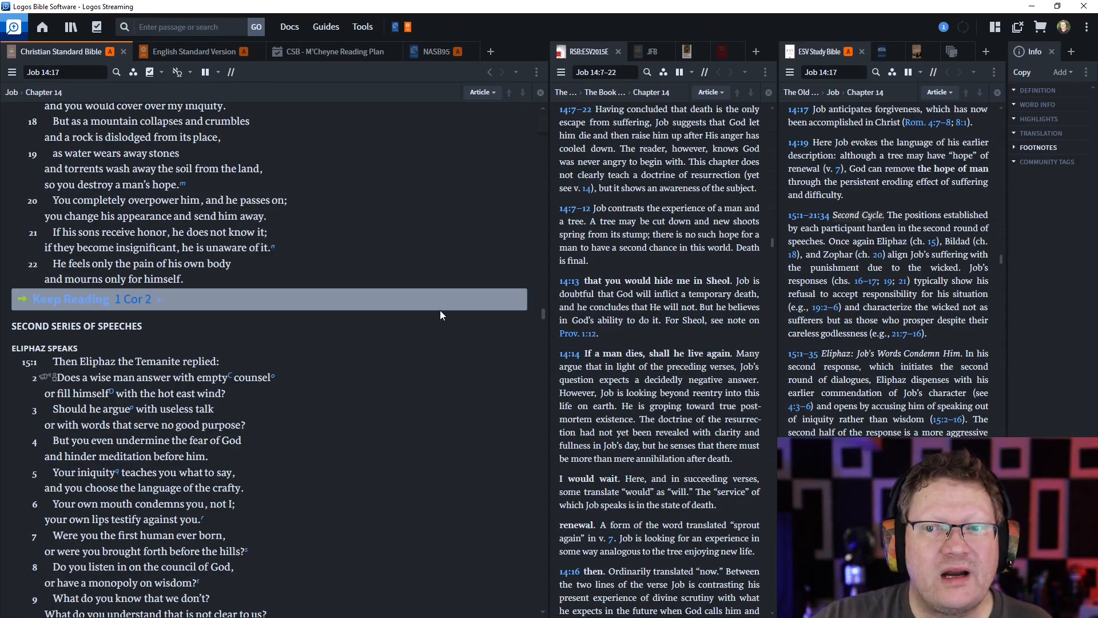
mouse_move(437, 310)
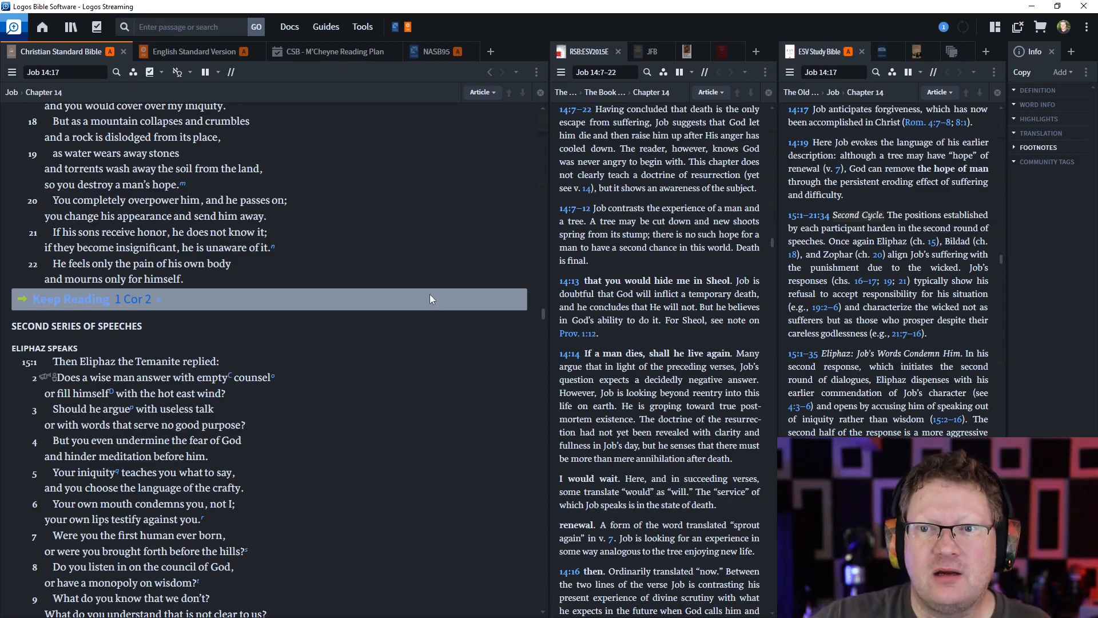
scroll("down", 3)
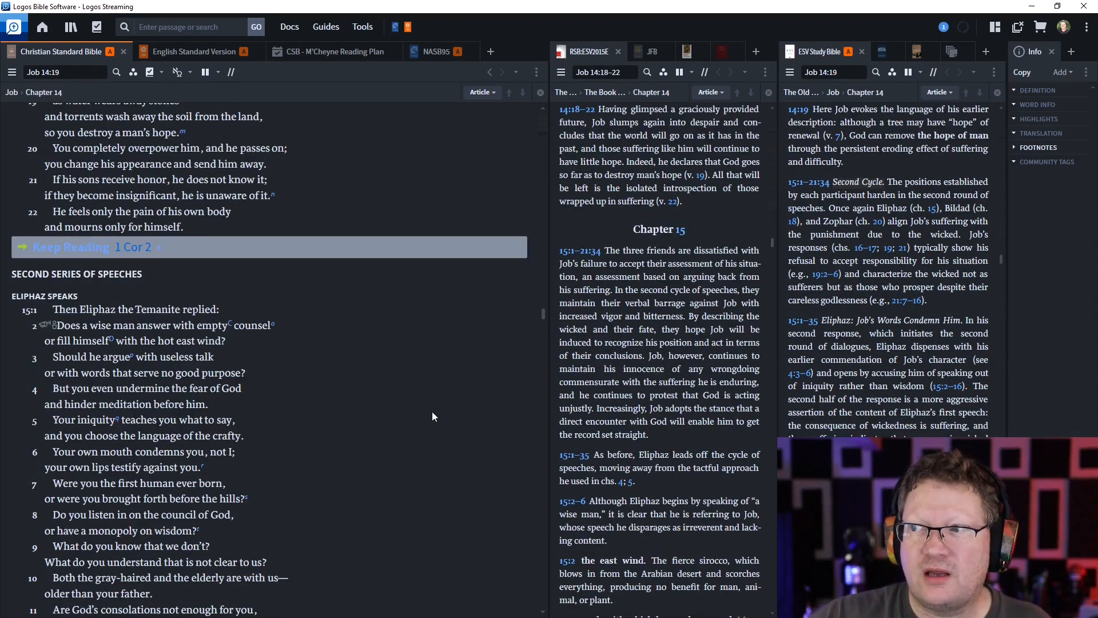
mouse_move(366, 412)
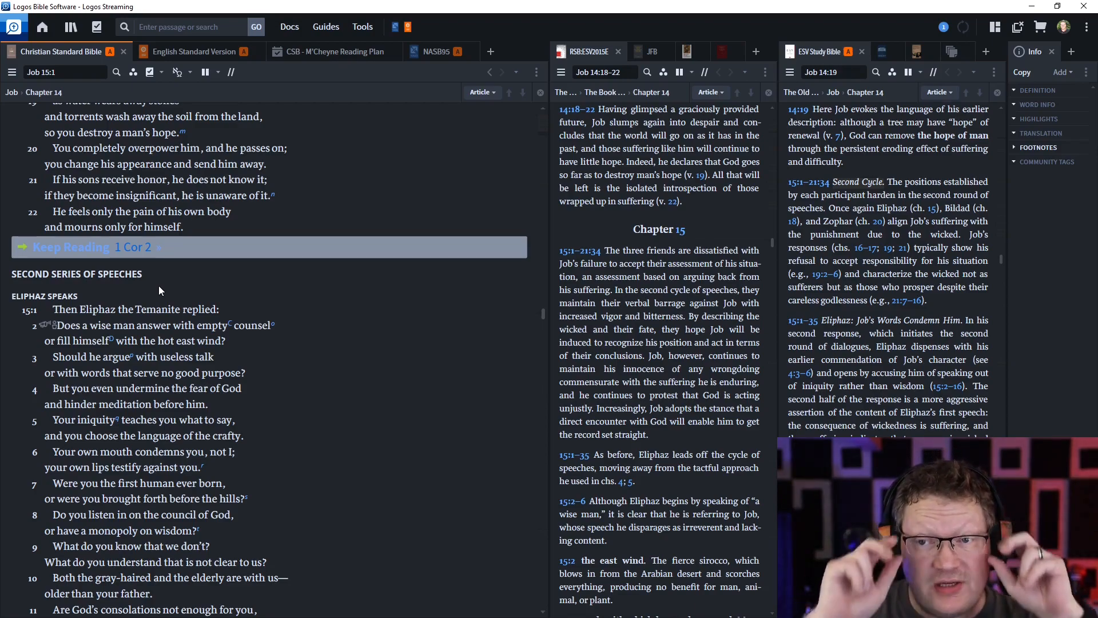
- Scroll the 1 Corinthians 2 study notes from 2:1 down to the note on verse 7
left_click(112, 247)
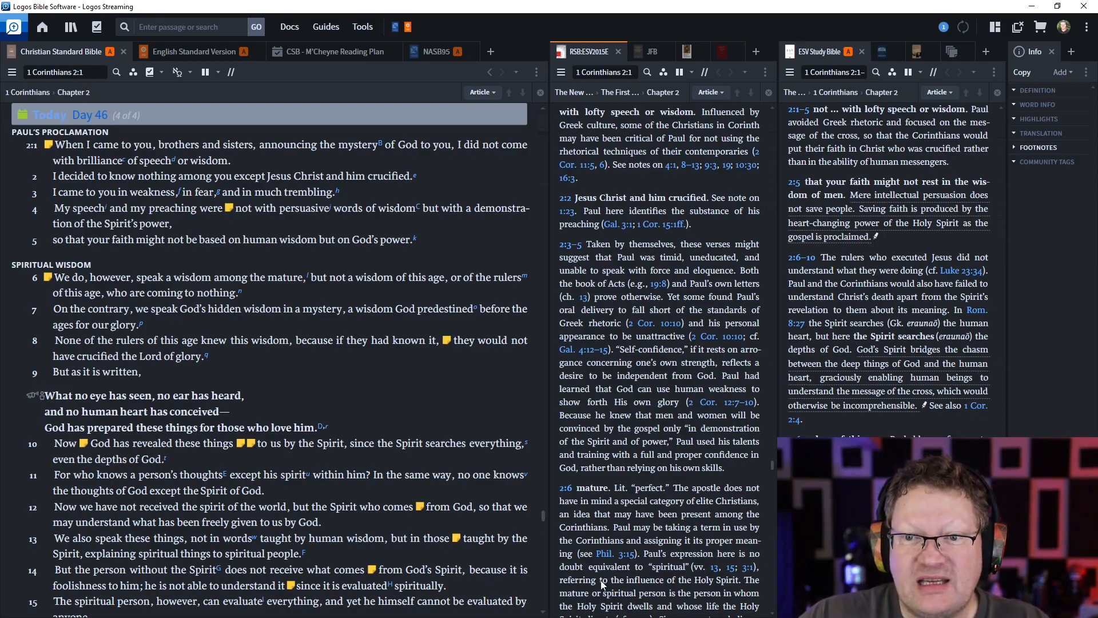
scroll("down", 3)
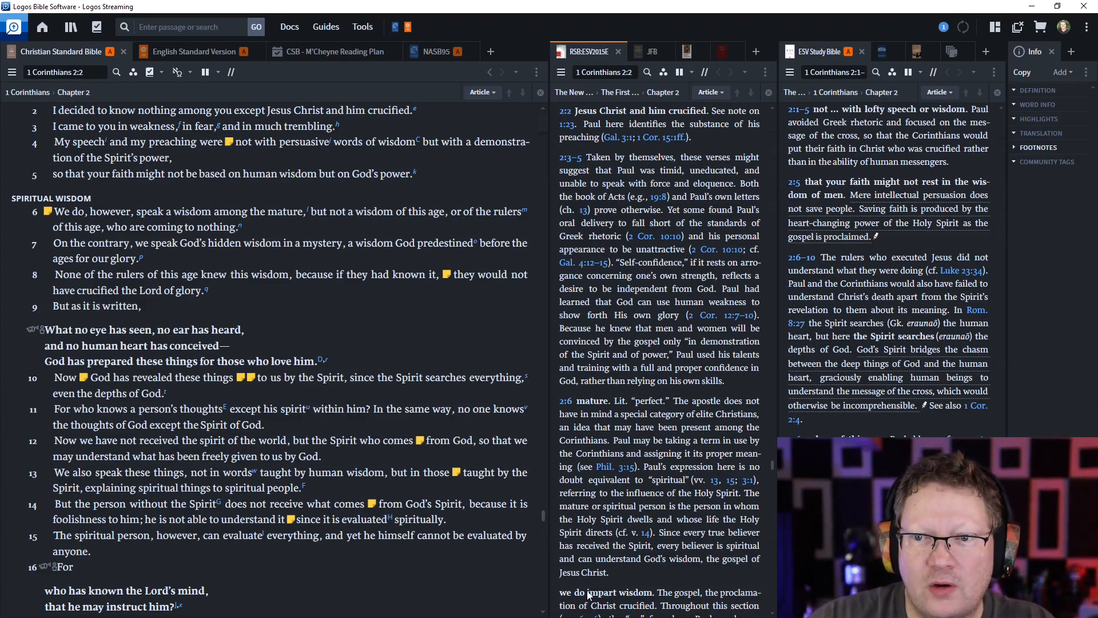
scroll("down", 3)
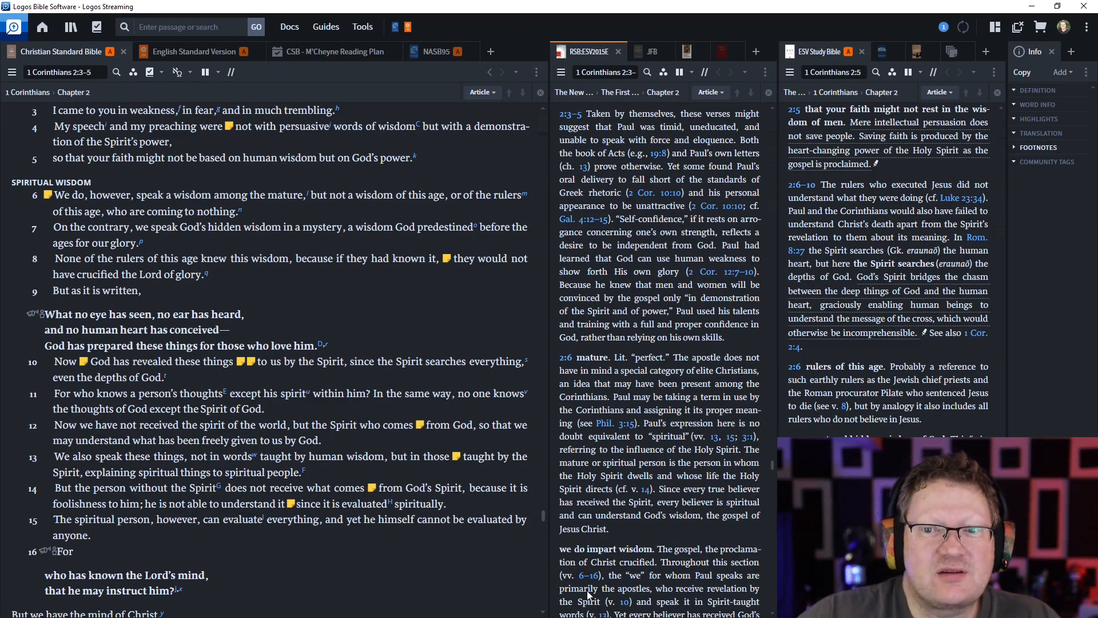
scroll("down", 3)
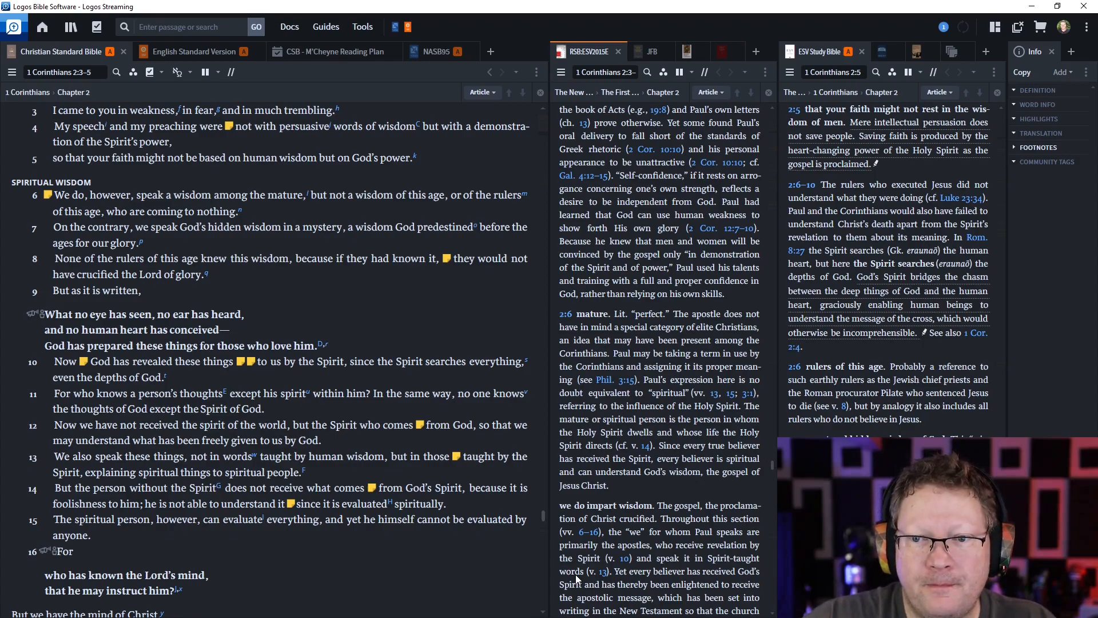
scroll("down", 3)
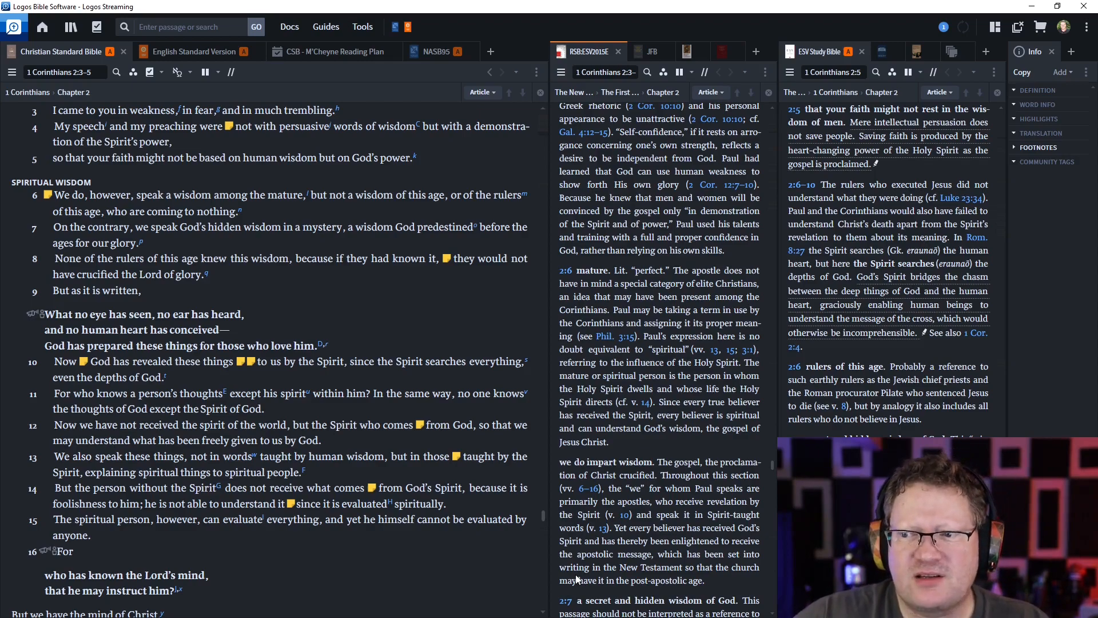
scroll("down", 3)
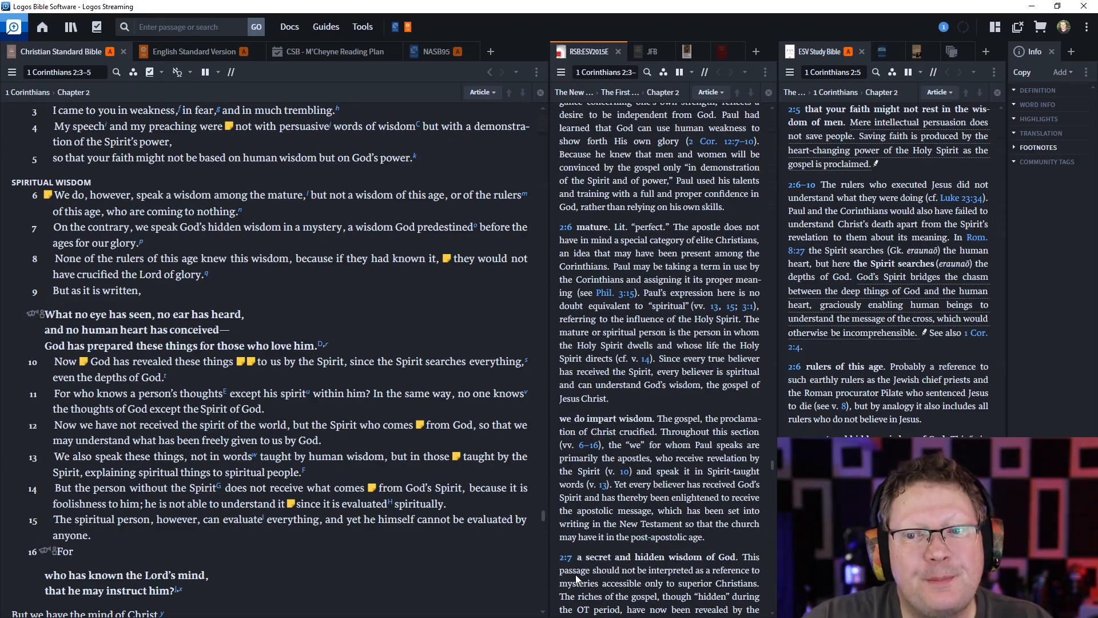
scroll("down", 3)
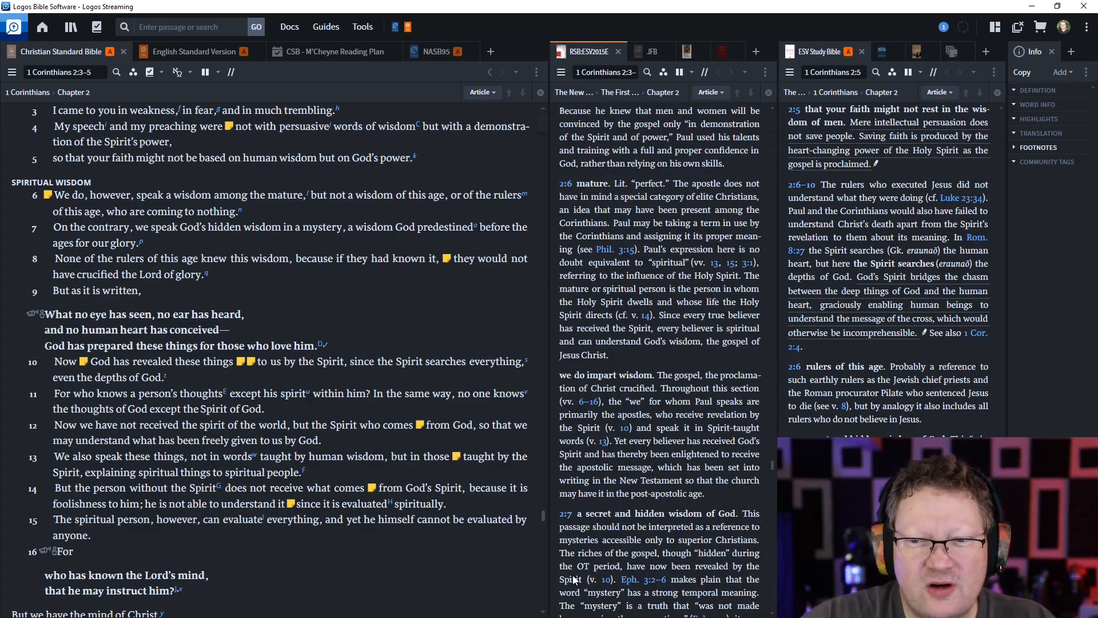
scroll("down", 3)
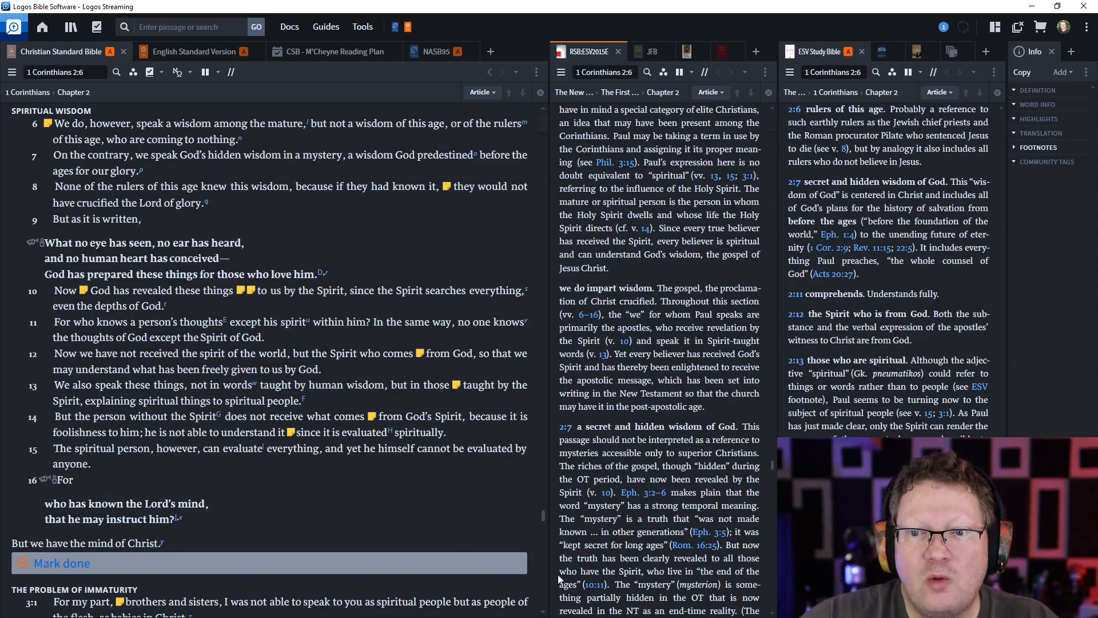
- Scroll the notes and CSB text past 1 Corinthians 2:16 into the Chapter 3 notes
scroll("down", 3)
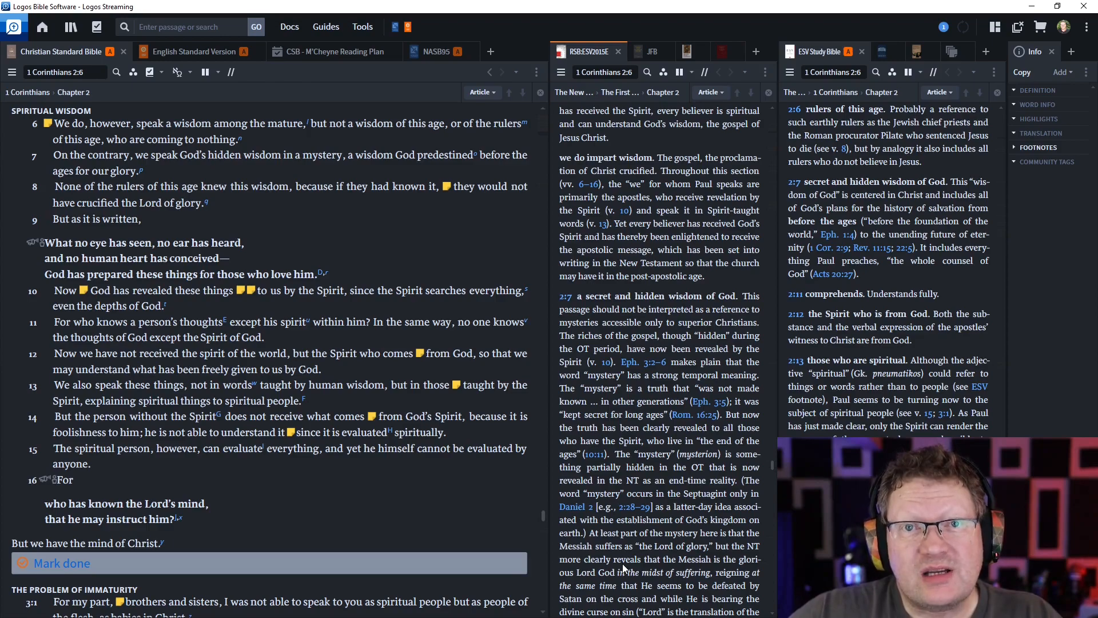
scroll("down", 3)
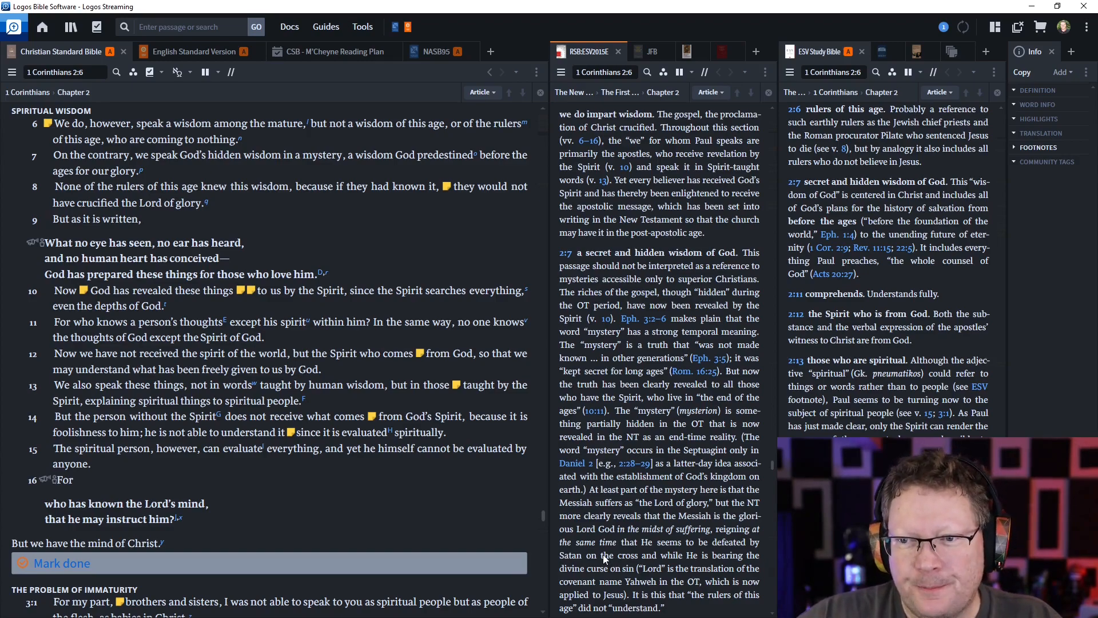
scroll("down", 3)
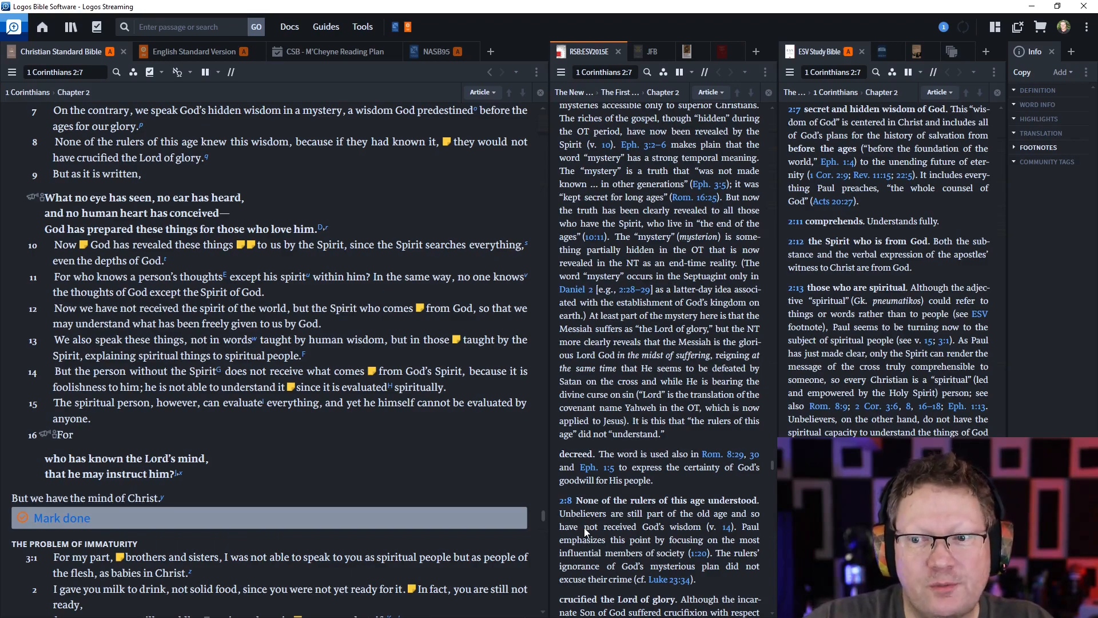
scroll("down", 3)
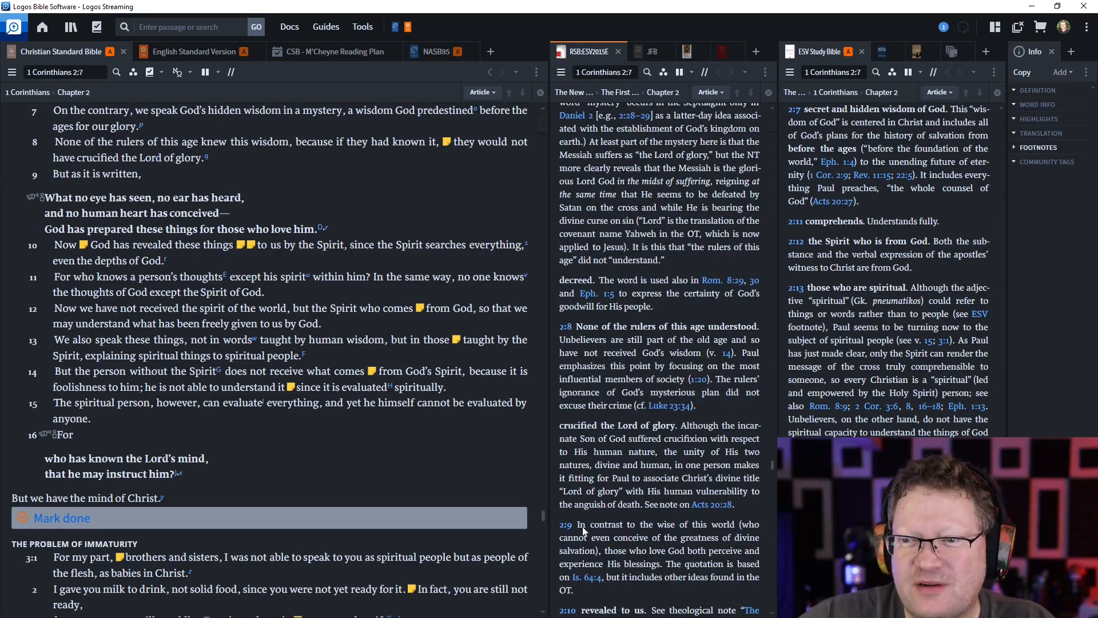
scroll("down", 3)
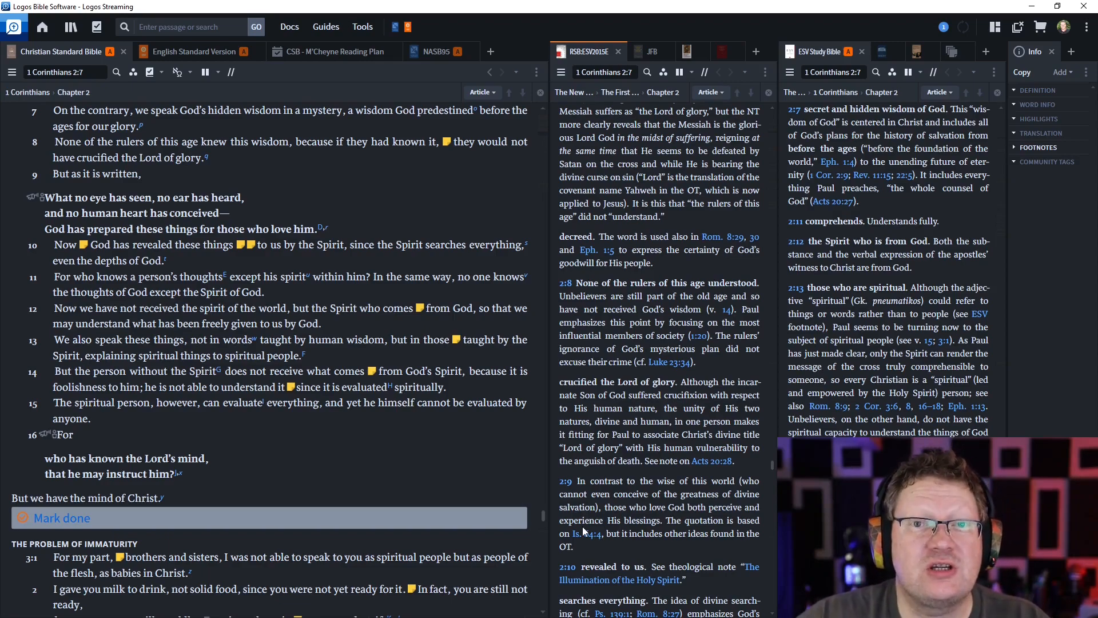
scroll("down", 3)
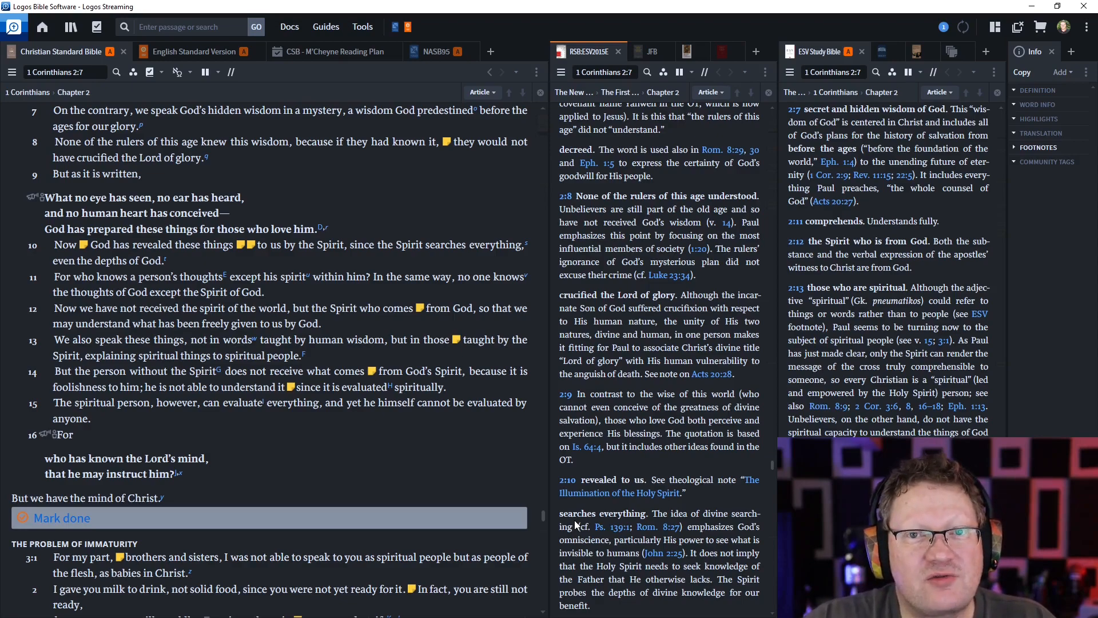
scroll("down", 3)
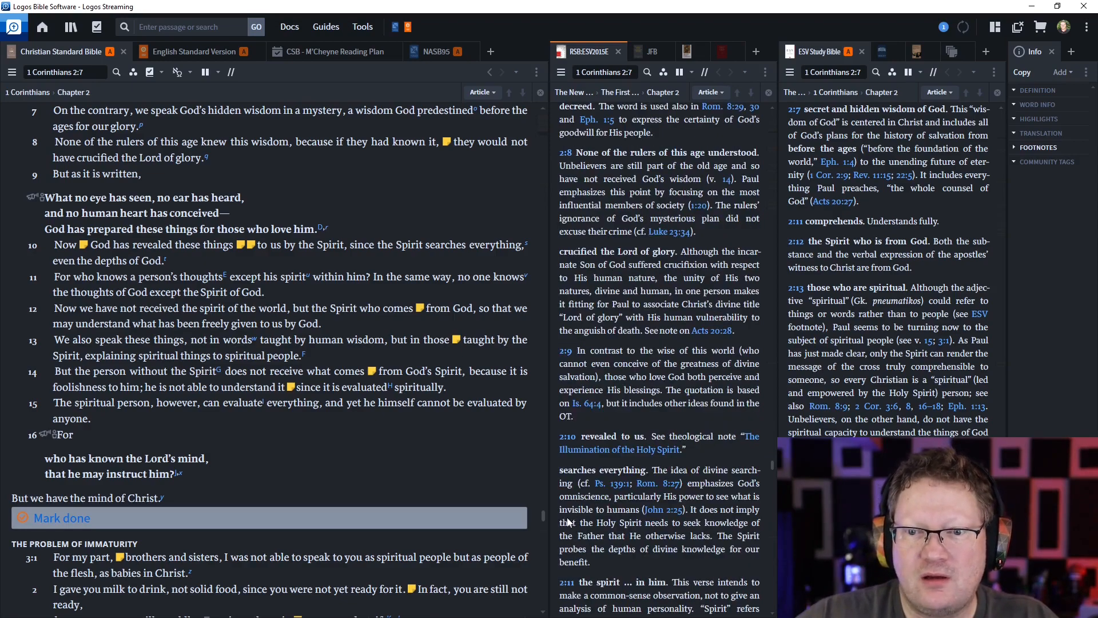
scroll("down", 3)
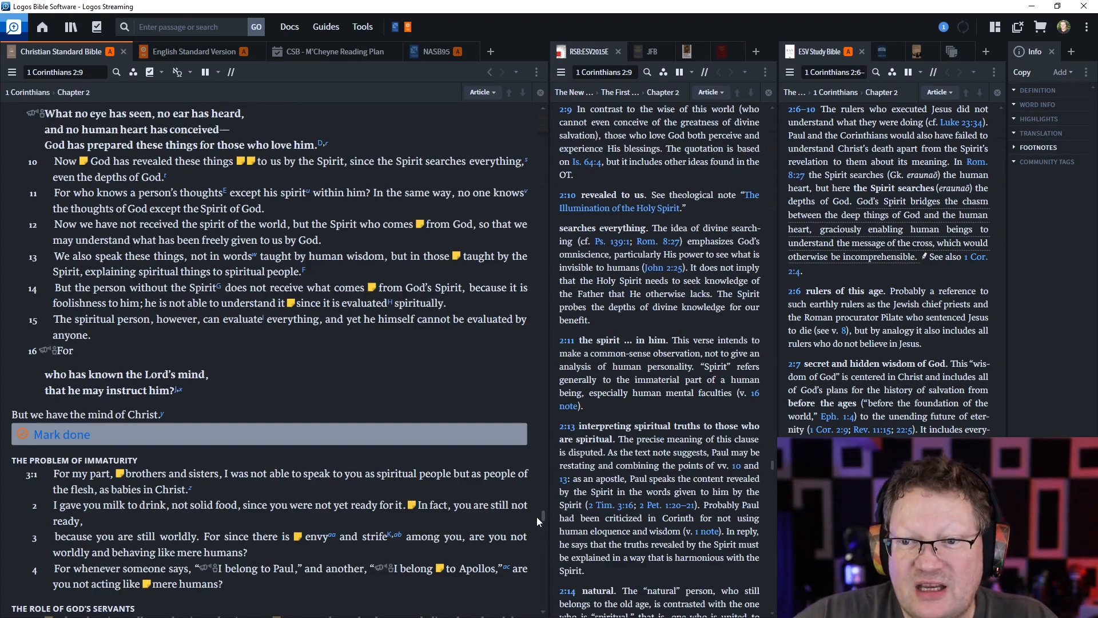
scroll("down", 3)
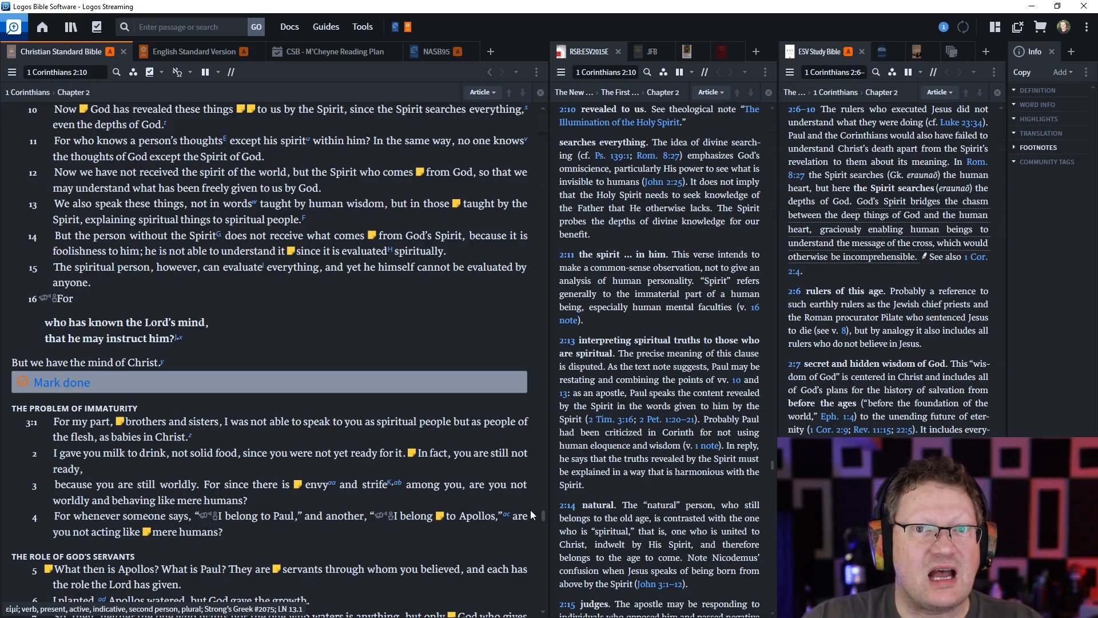
scroll("down", 3)
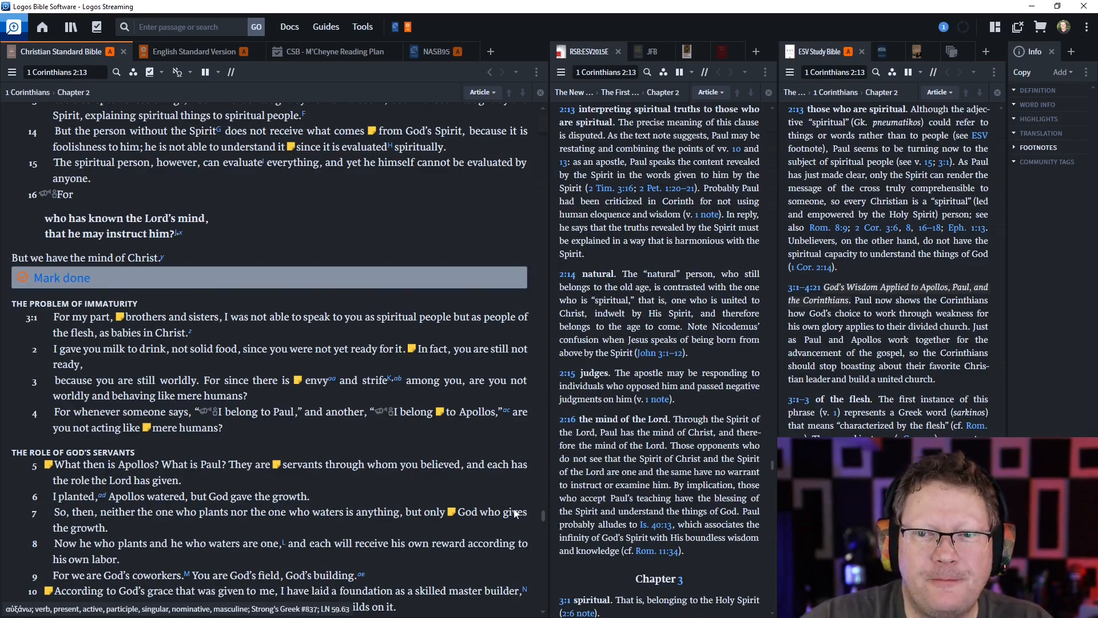
scroll("down", 3)
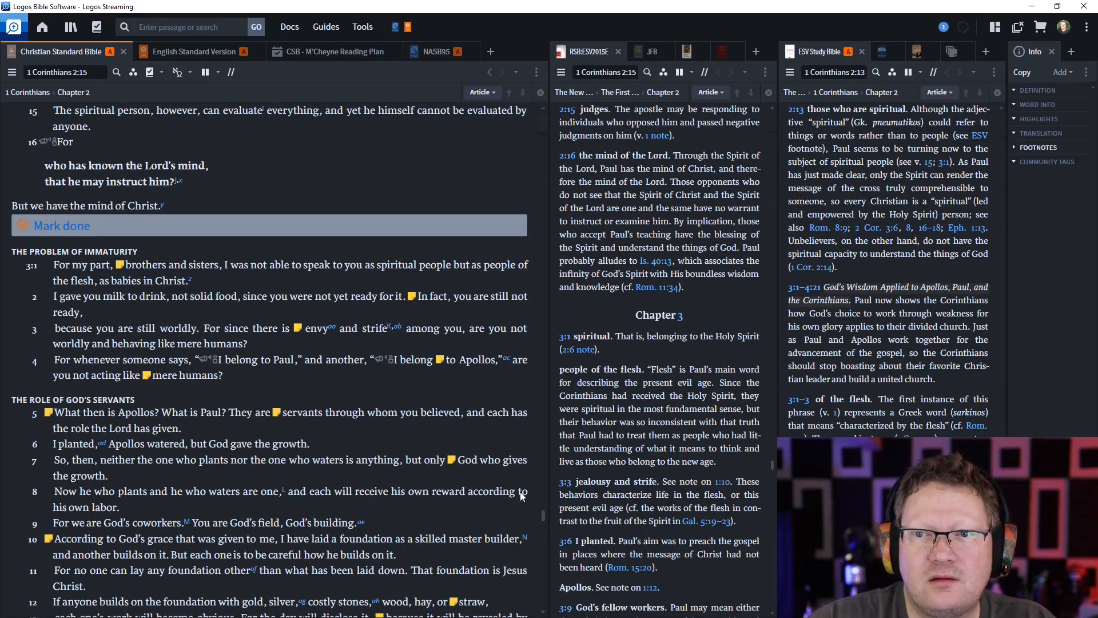